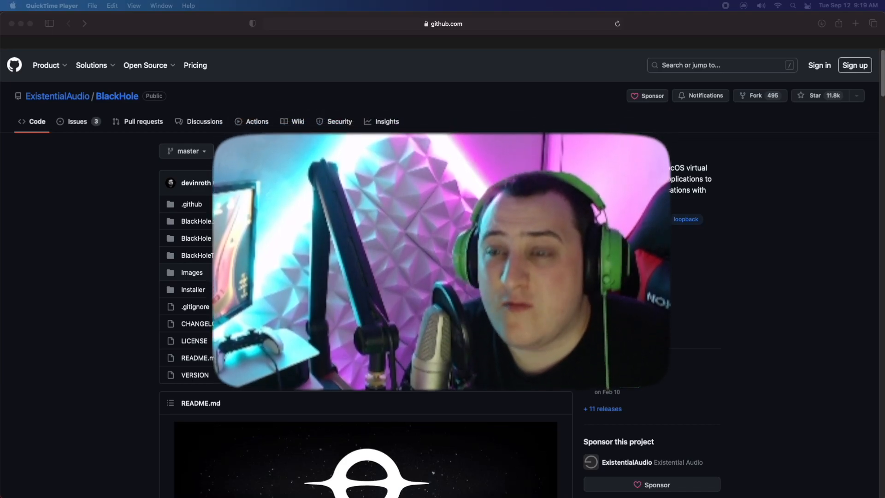
# Scroll the ExistentialAudio/BlackHole page down to the README's Download Installer link.
pyautogui.scroll(-3)
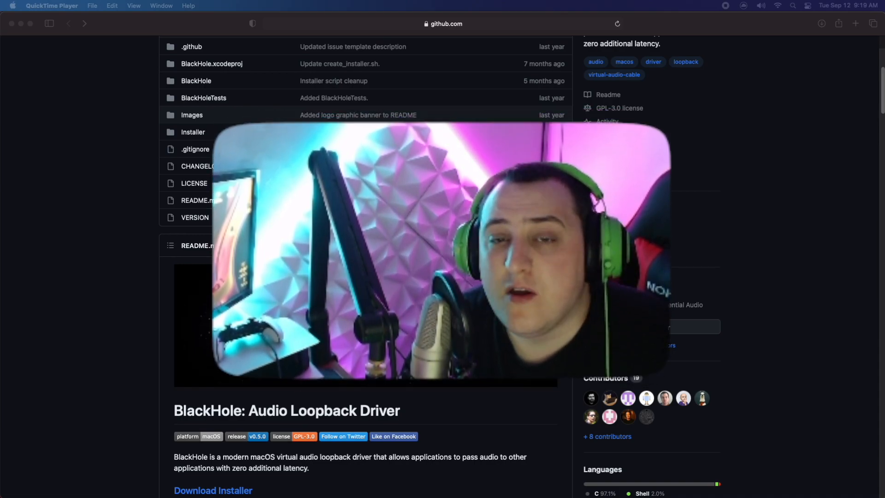
pyautogui.scroll(-3)
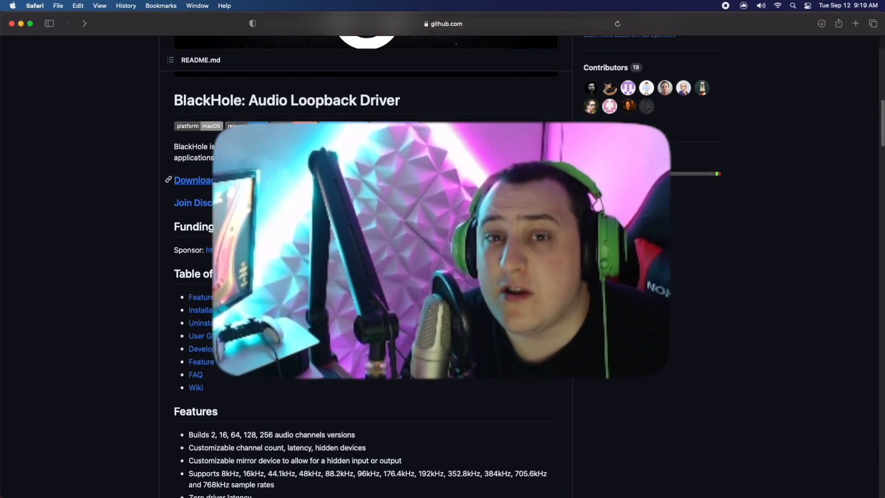
pyautogui.click(194, 180)
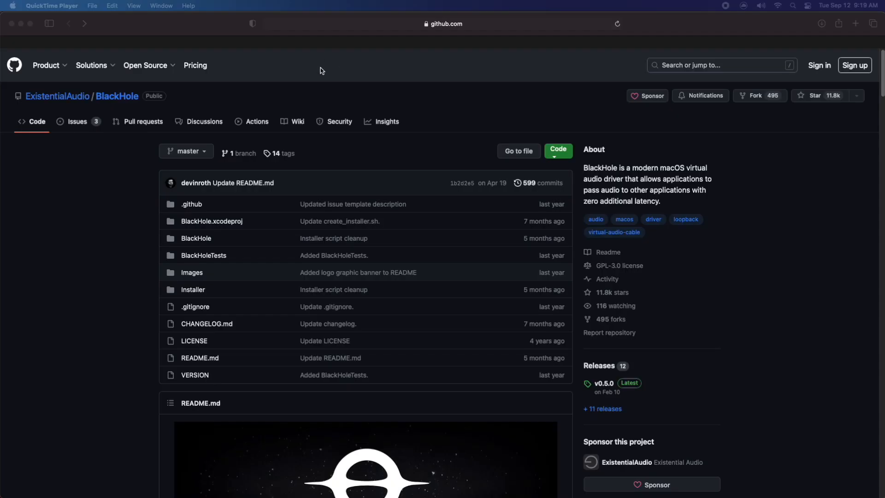
pyautogui.scroll(-3)
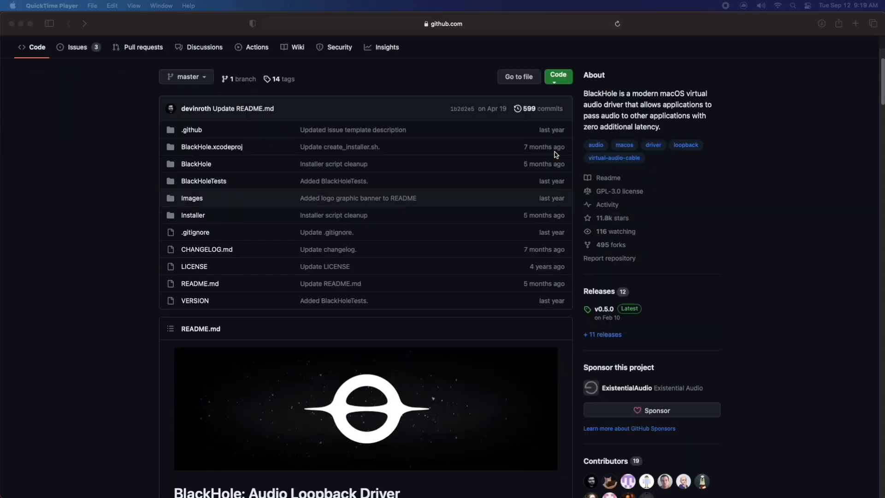
pyautogui.scroll(-3)
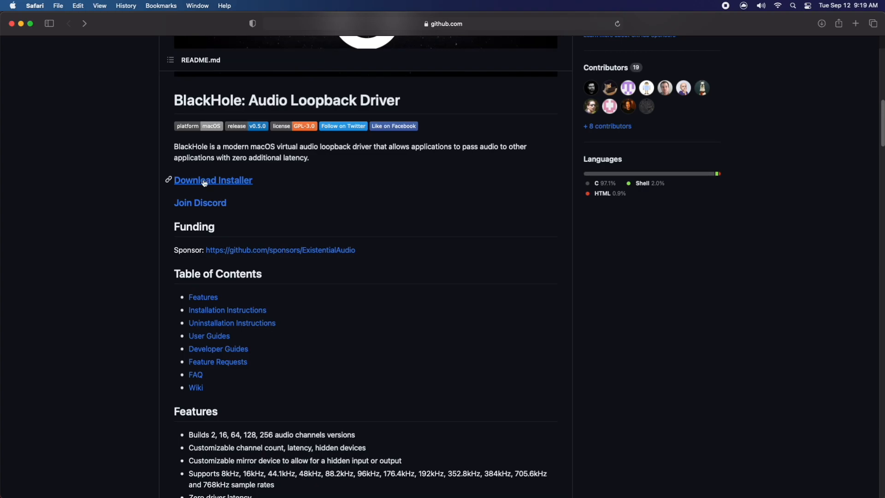
# Request a free BlackHole download link via "I can't afford to donate" and enter the email.
pyautogui.click(213, 180)
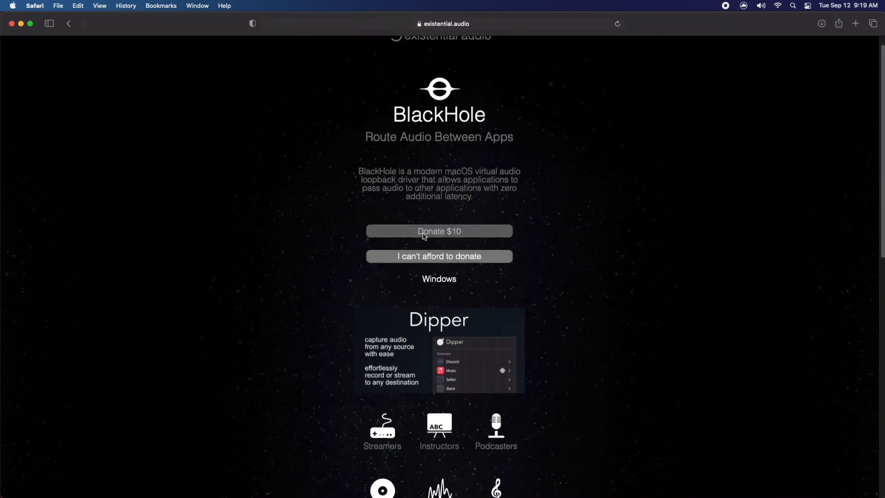
pyautogui.click(439, 256)
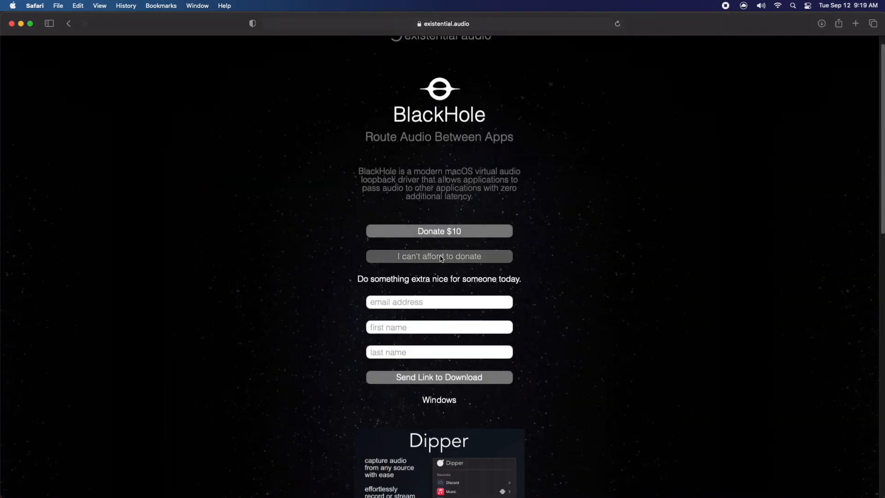
pyautogui.write('m')
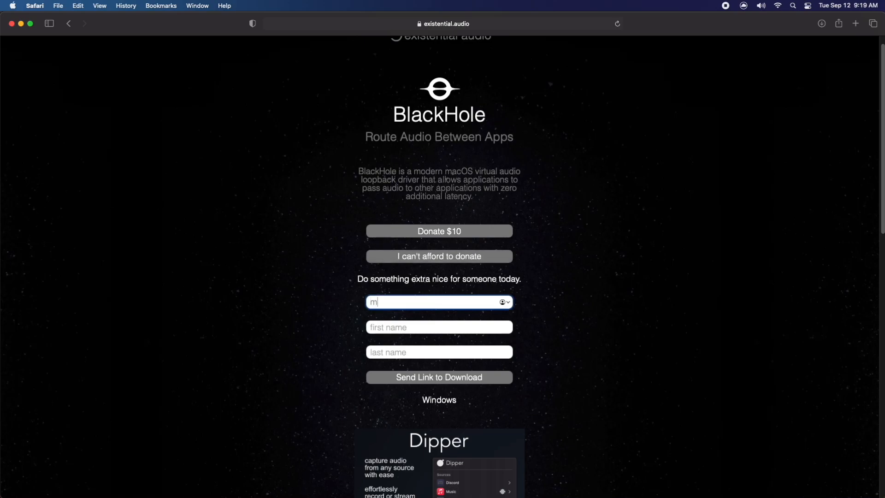
pyautogui.write('yeamil')
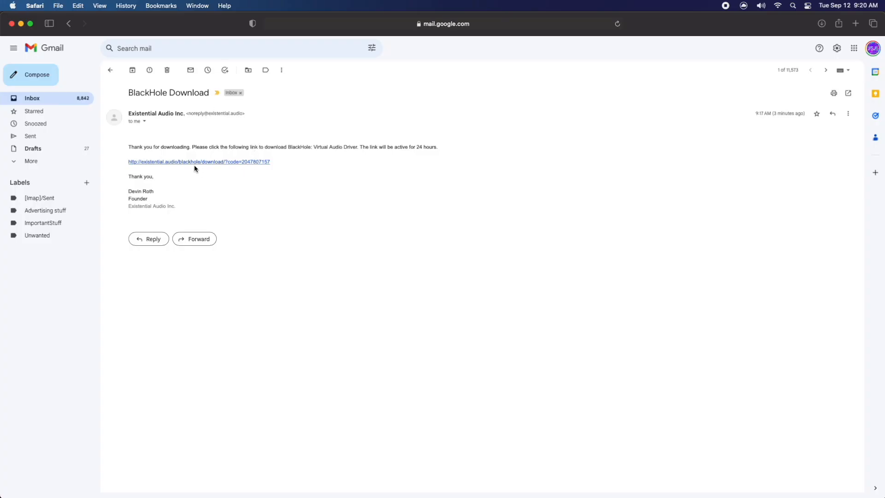
# Download BlackHole 2ch from the emailed link and launch the .pkg from Downloads.
pyautogui.click(199, 162)
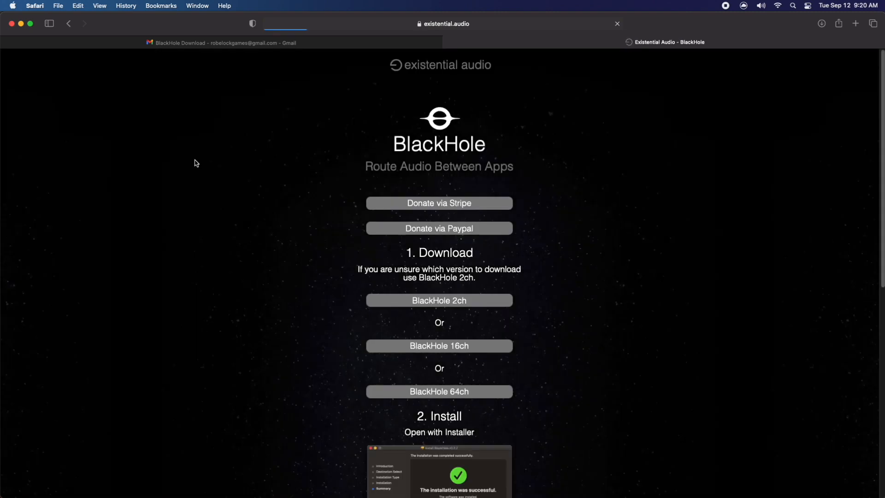
pyautogui.click(439, 301)
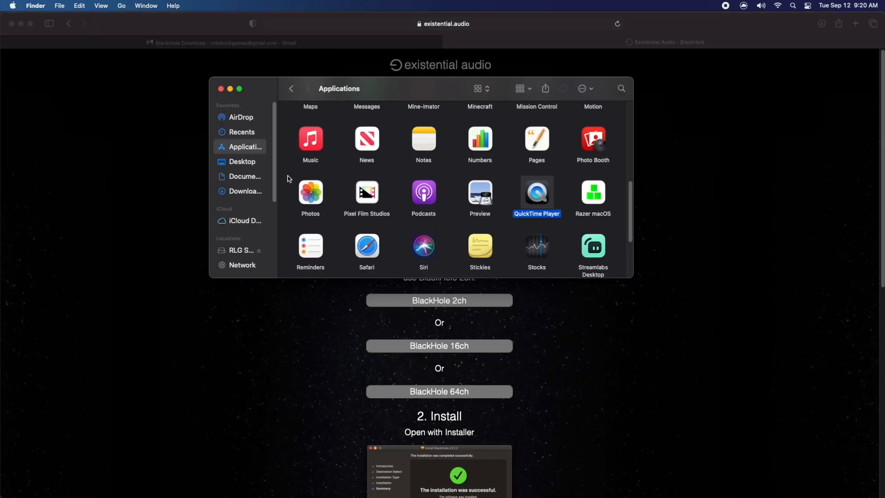
pyautogui.click(246, 191)
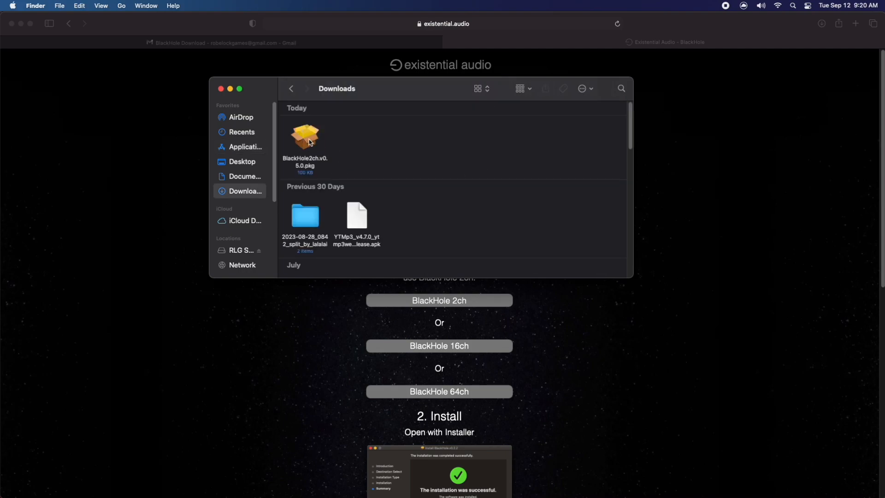
pyautogui.doubleClick(305, 136)
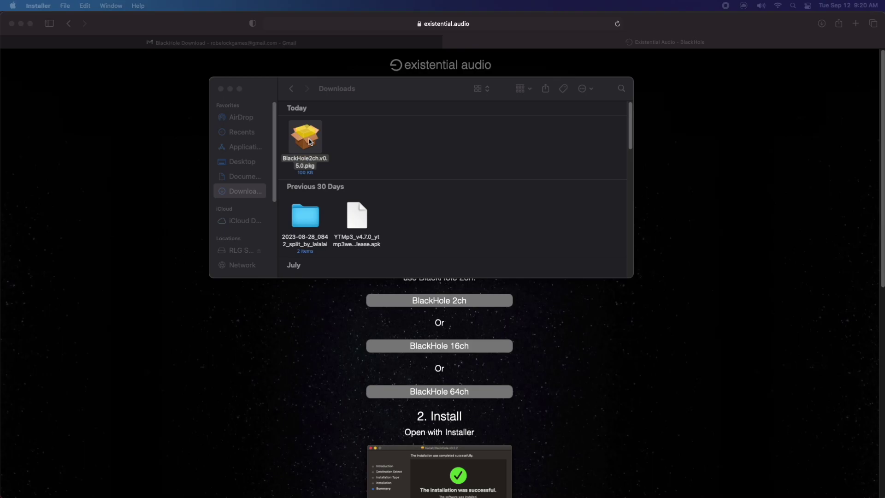
# Install BlackHole 2ch v0.5.0 for all users, authorizing with the password, and close the installer.
pyautogui.doubleClick(305, 135)
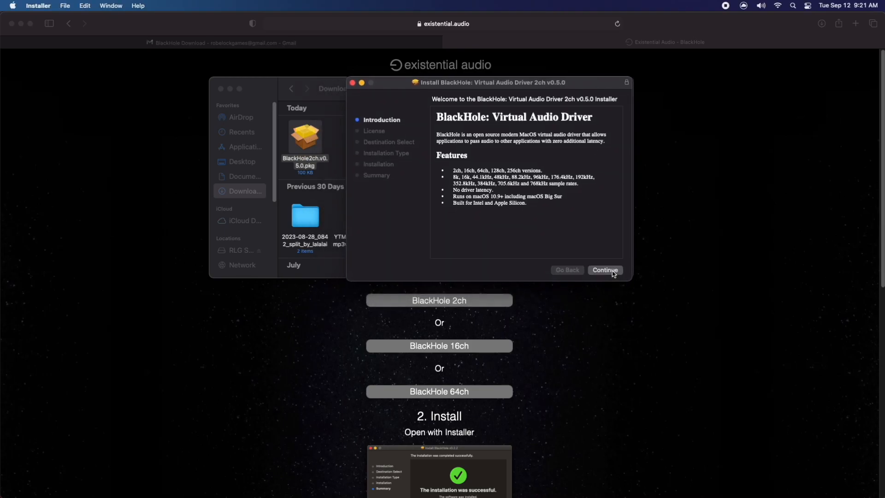
pyautogui.click(605, 270)
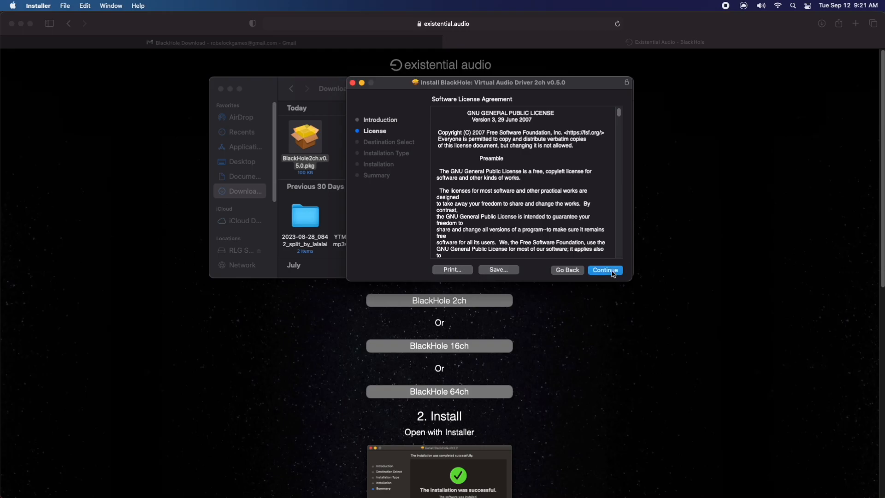
pyautogui.click(604, 269)
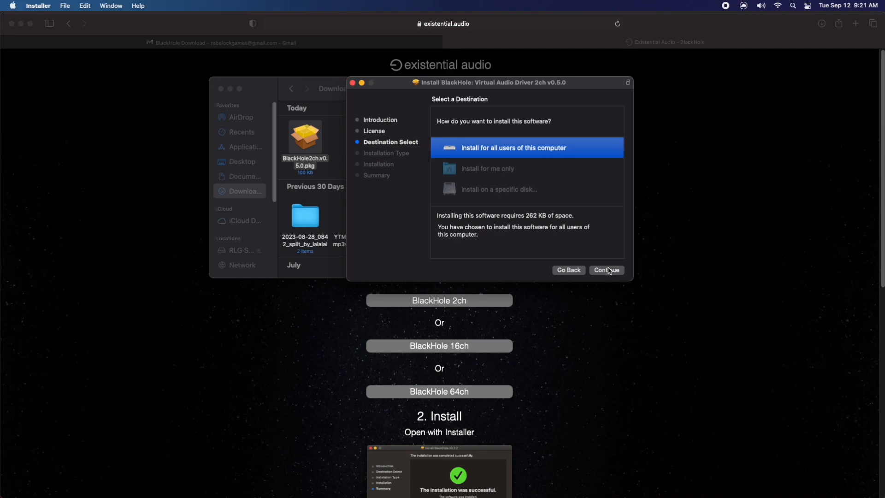
pyautogui.click(606, 270)
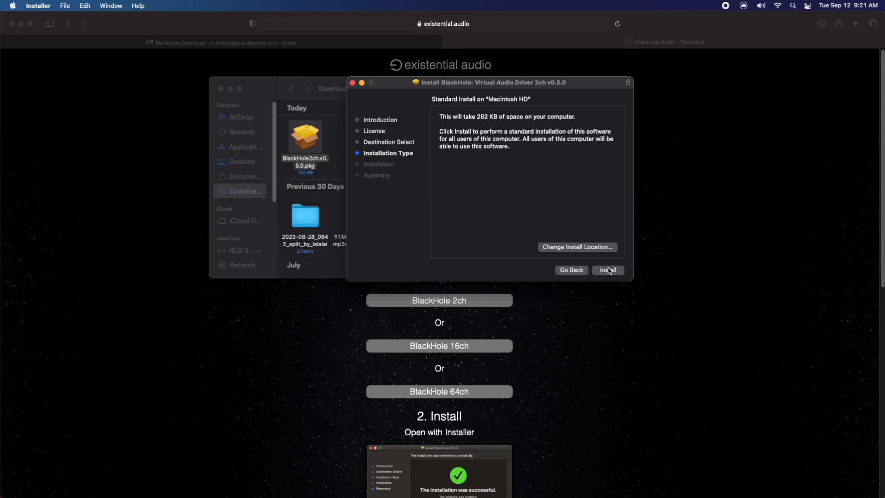
pyautogui.click(607, 270)
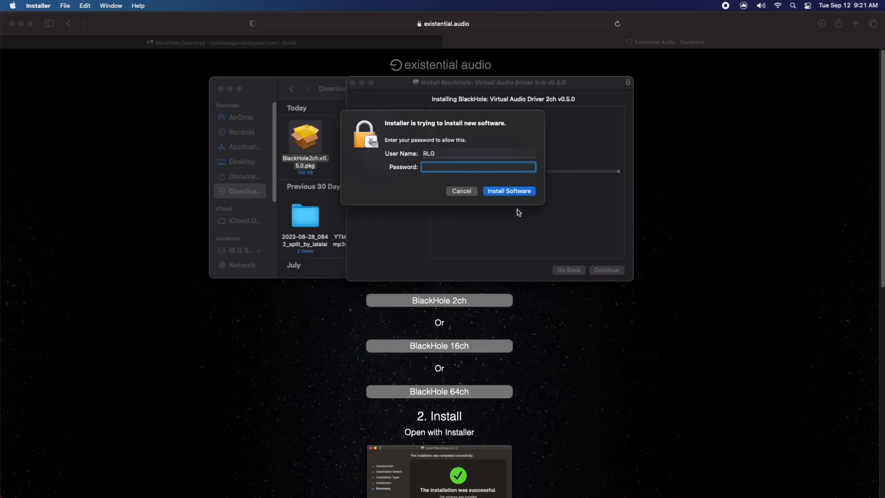
pyautogui.click(507, 191)
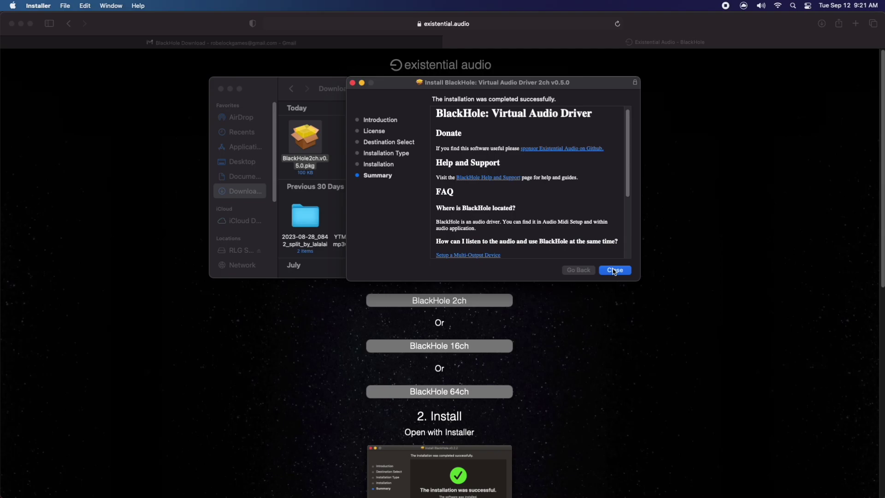
pyautogui.click(614, 270)
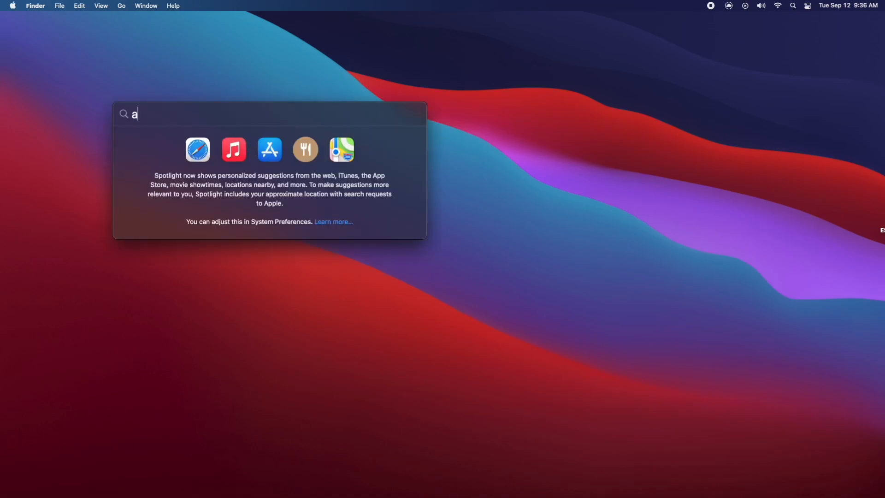
# Search "audio" in Spotlight and launch Audio MIDI Setup.
pyautogui.write('udio')
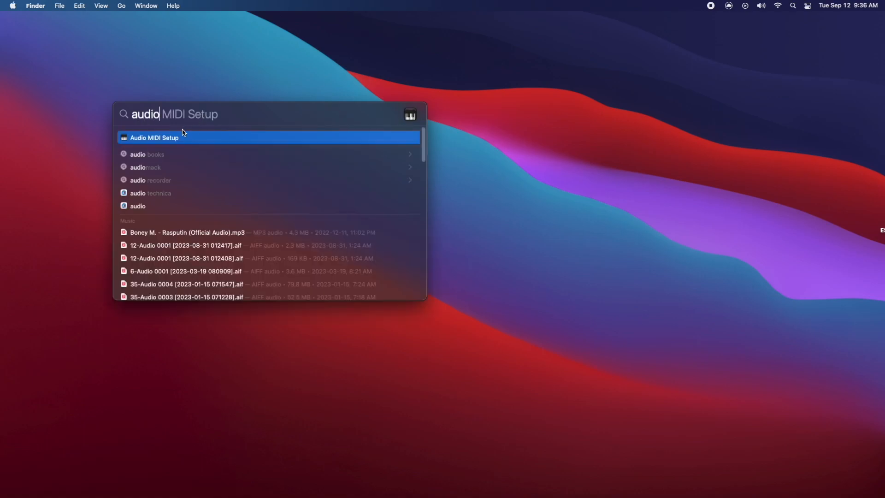
pyautogui.click(154, 138)
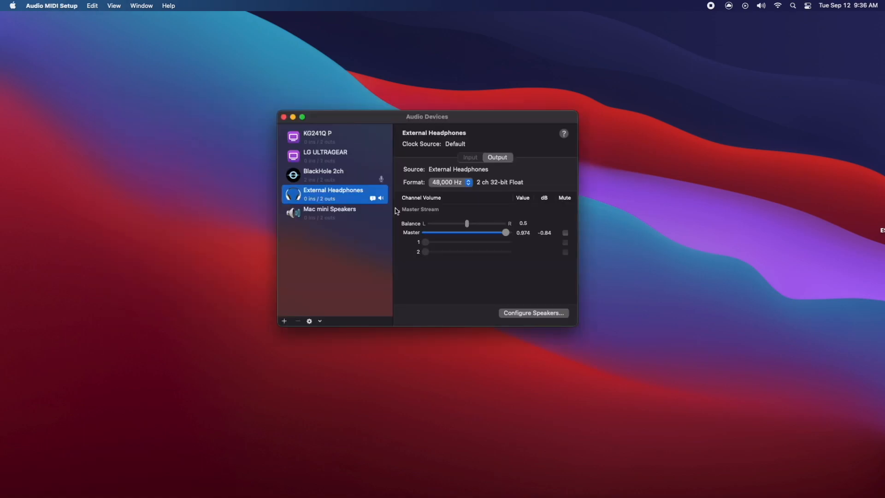
# Create an aggregate device using BlackHole 2ch and rename it "input".
pyautogui.click(309, 321)
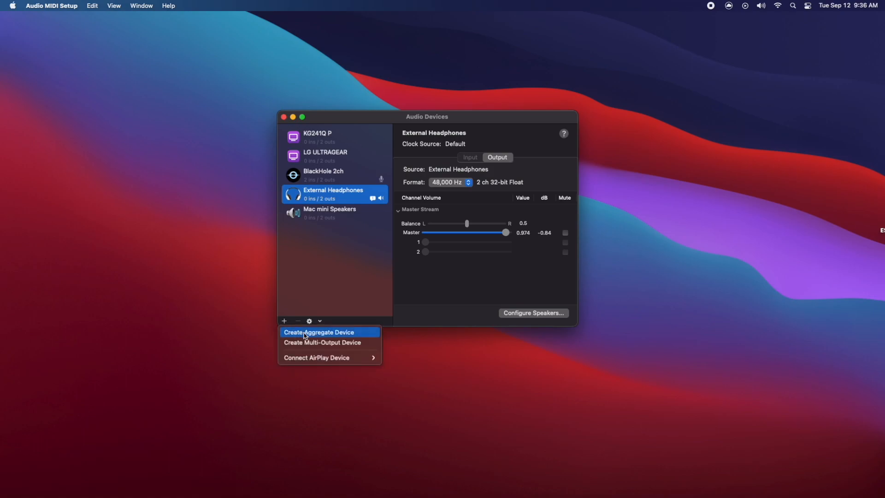
pyautogui.click(319, 332)
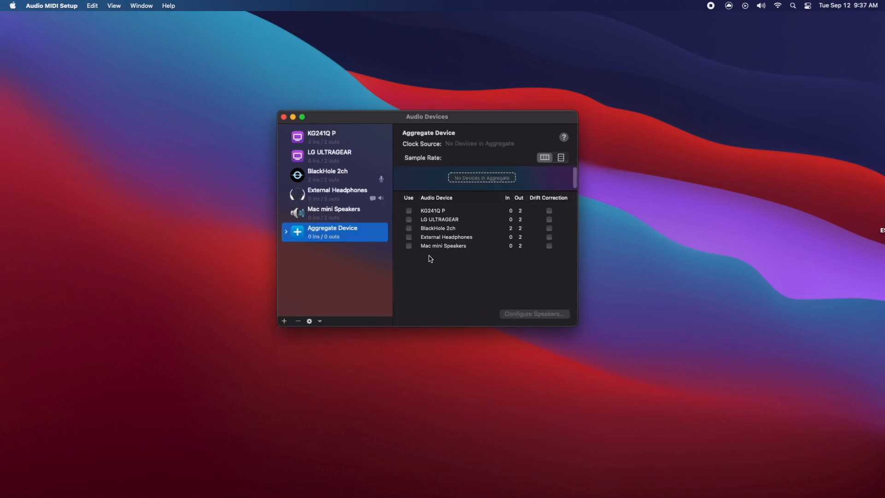
pyautogui.moveTo(434, 243)
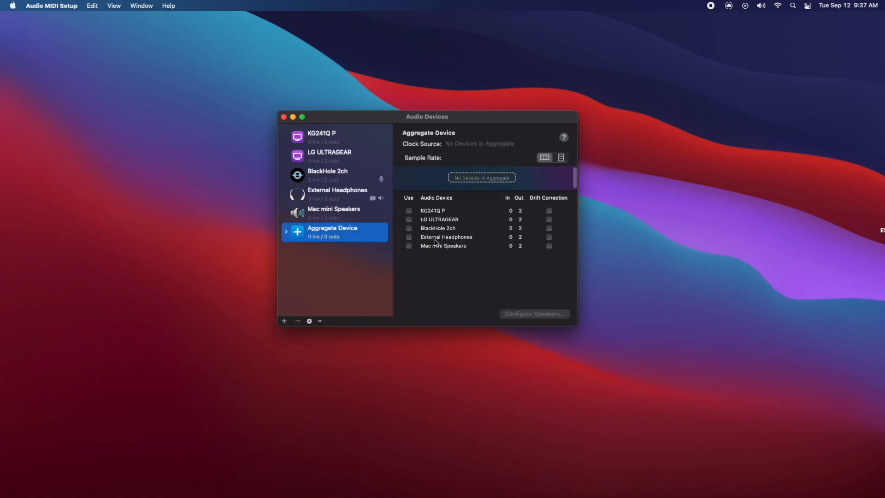
pyautogui.moveTo(411, 231)
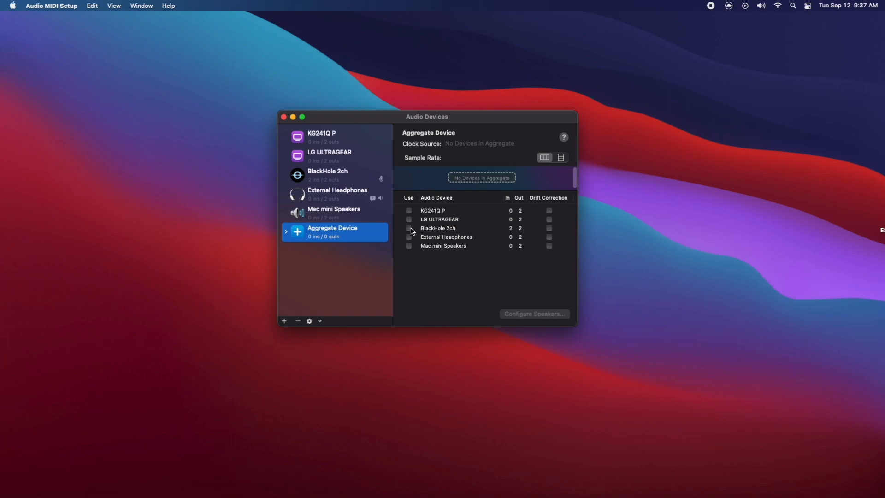
pyautogui.click(408, 228)
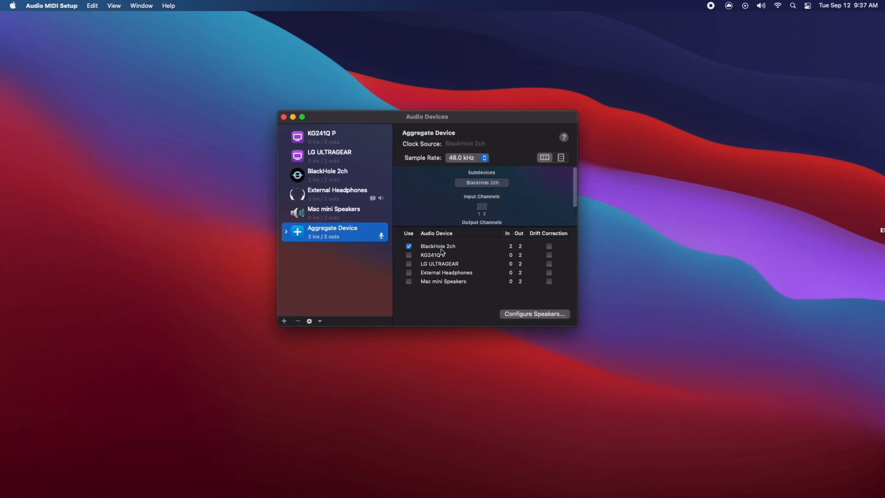
pyautogui.moveTo(422, 280)
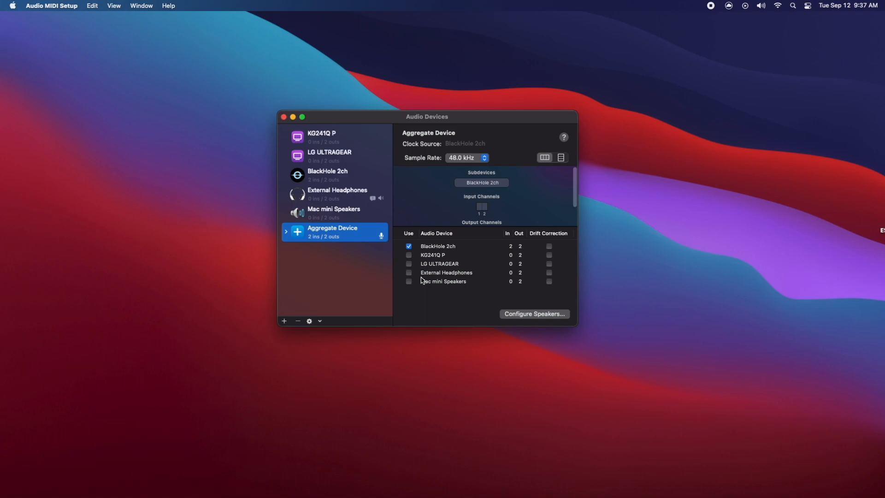
pyautogui.moveTo(418, 285)
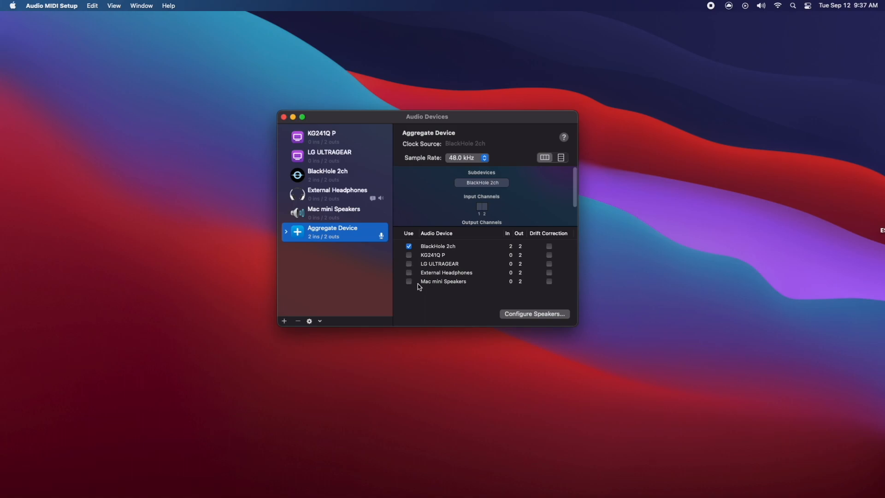
pyautogui.moveTo(409, 260)
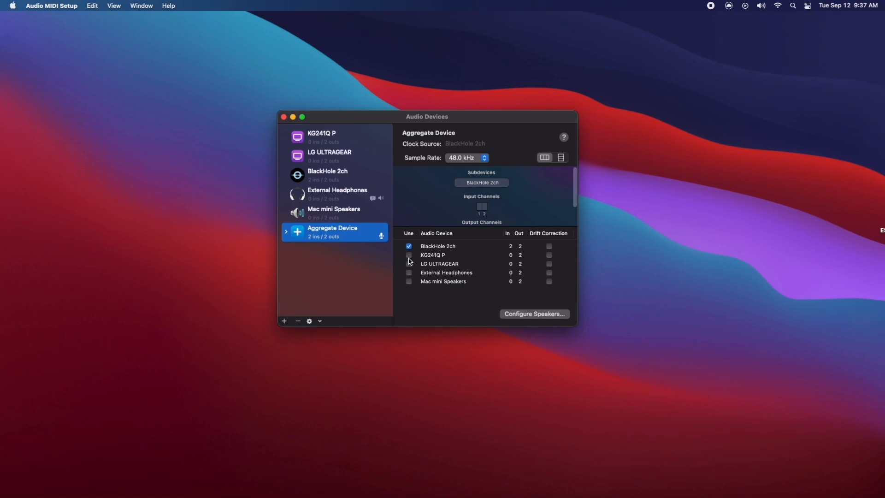
pyautogui.doubleClick(332, 228)
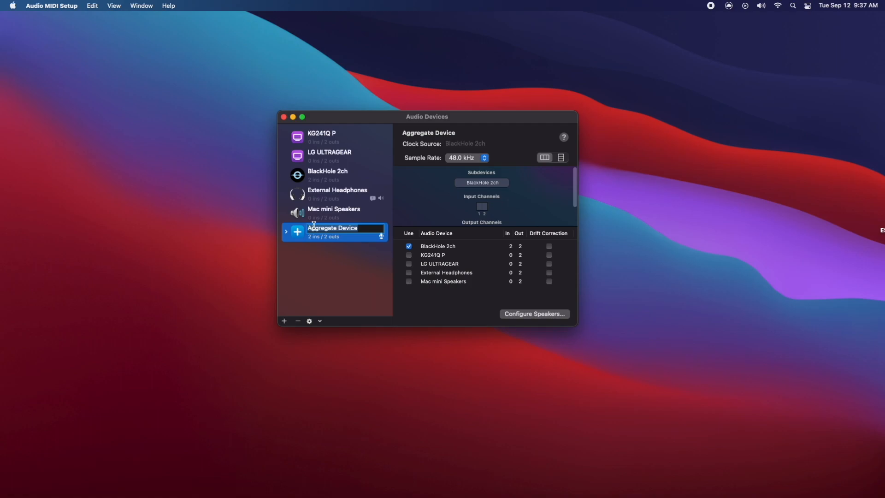
pyautogui.doubleClick(333, 228)
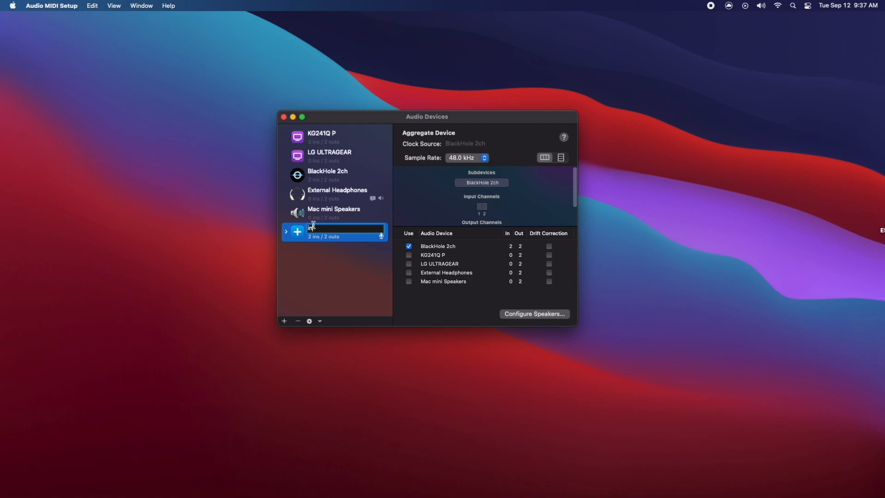
pyautogui.write('input')
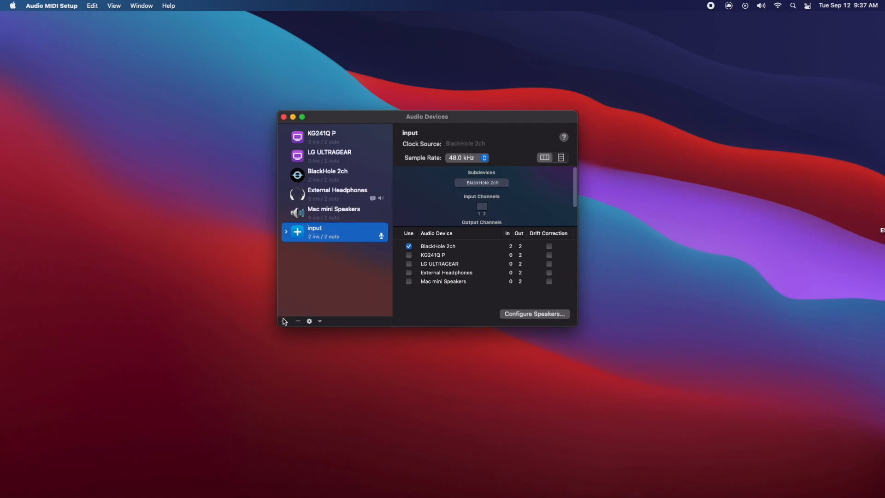
# Create a multi-output device named "output" and add BlackHole 2ch alongside External Headphones.
pyautogui.click(285, 321)
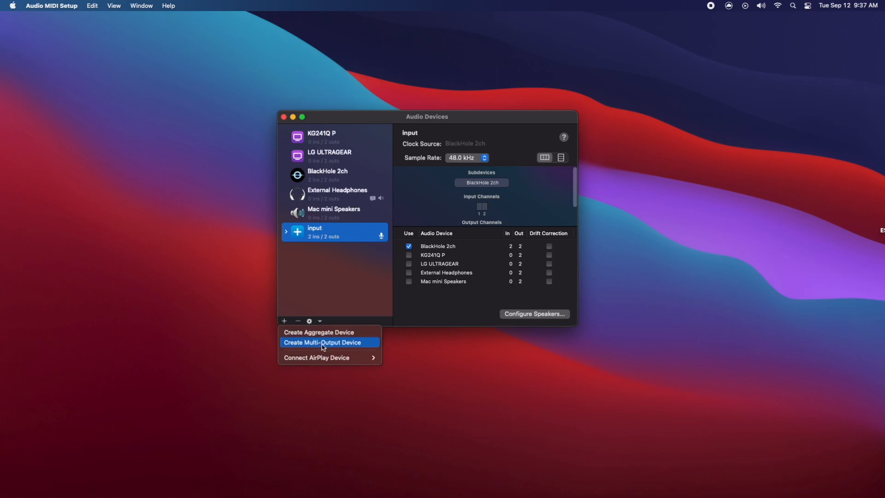
pyautogui.moveTo(343, 348)
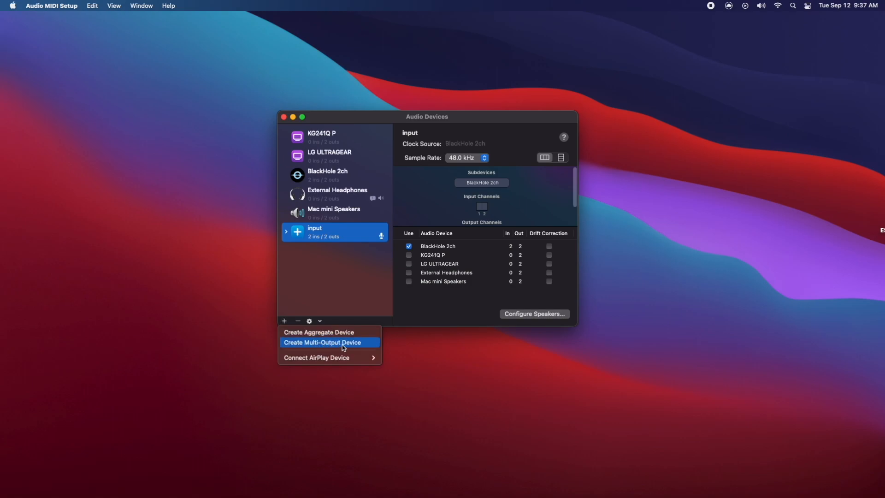
pyautogui.click(324, 342)
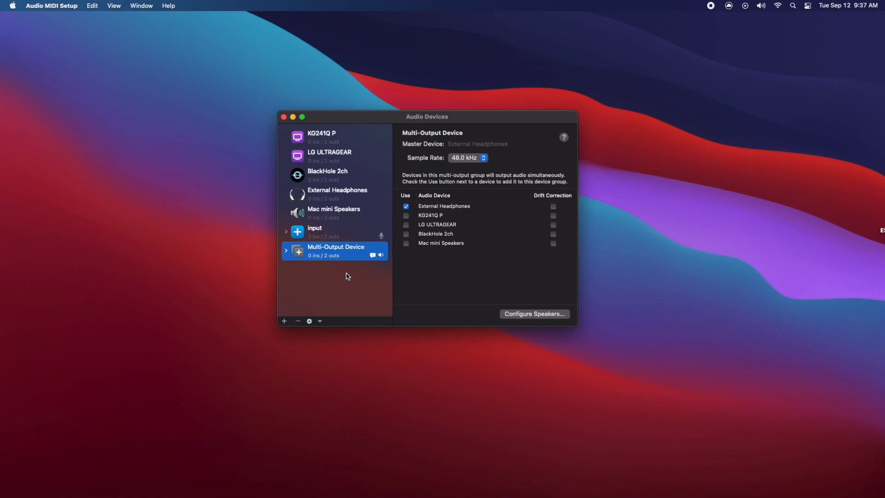
pyautogui.doubleClick(336, 247)
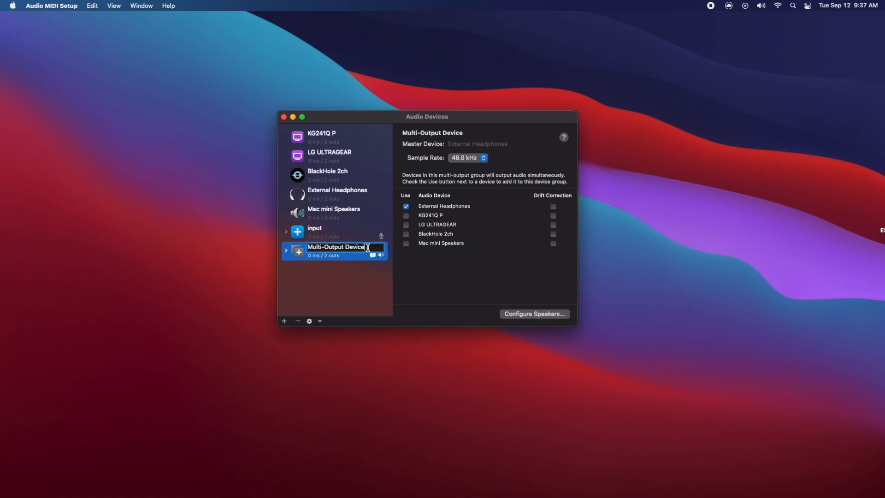
pyautogui.write('output')
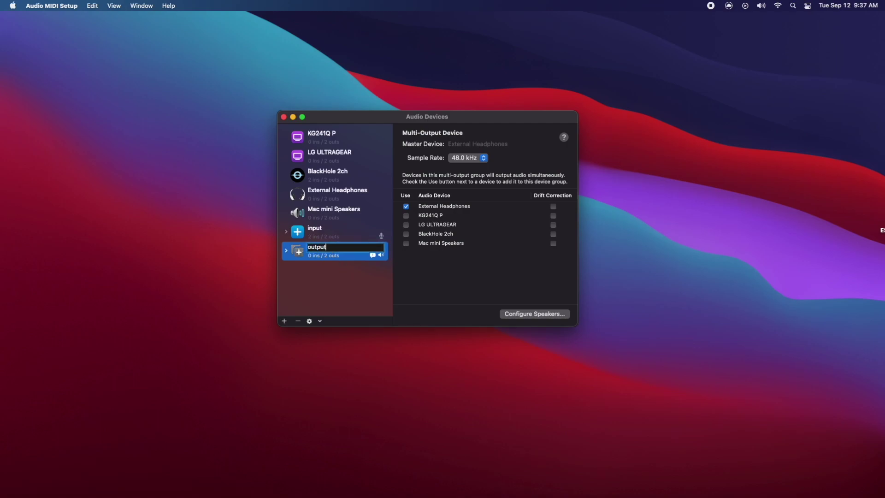
pyautogui.press('Return')
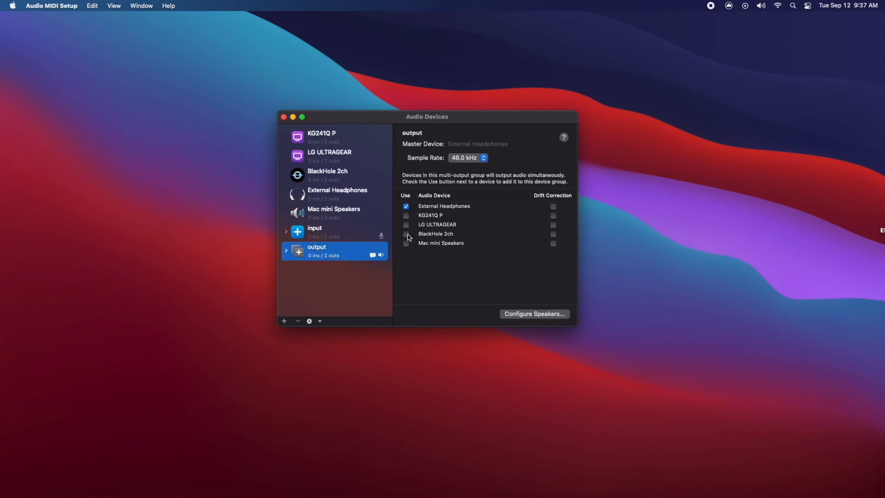
pyautogui.click(406, 233)
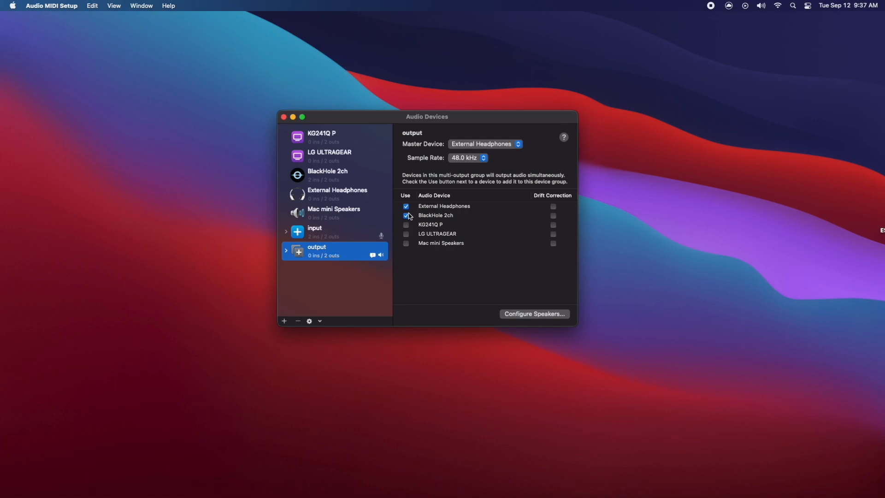
pyautogui.moveTo(448, 210)
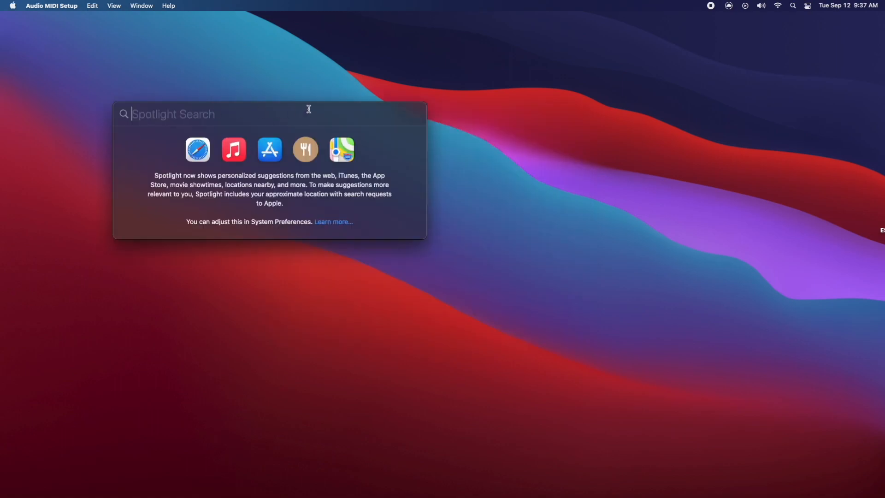
pyautogui.moveTo(357, 97)
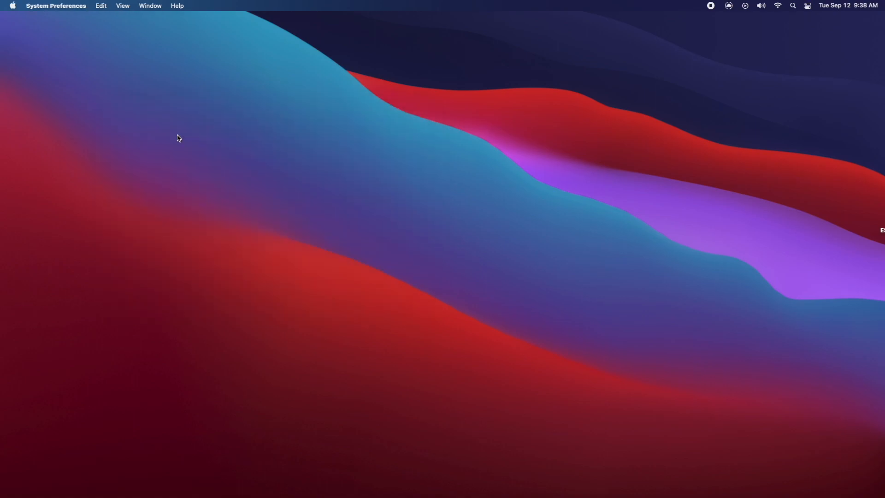
# Show the Sound pane's Input devices in System Preferences to select "input".
pyautogui.click(56, 6)
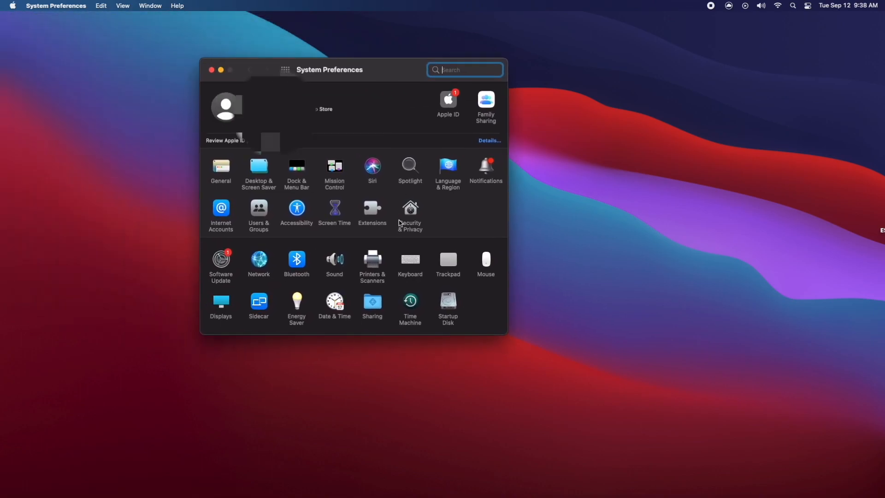
pyautogui.click(334, 261)
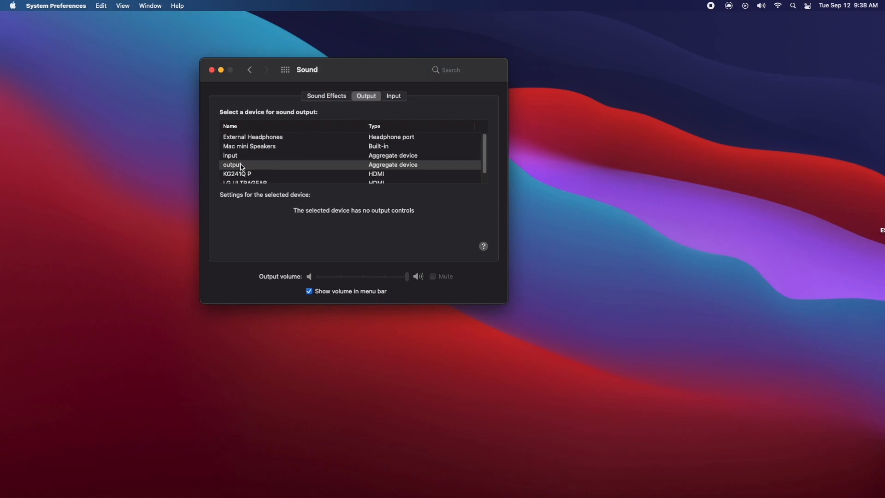
pyautogui.click(393, 95)
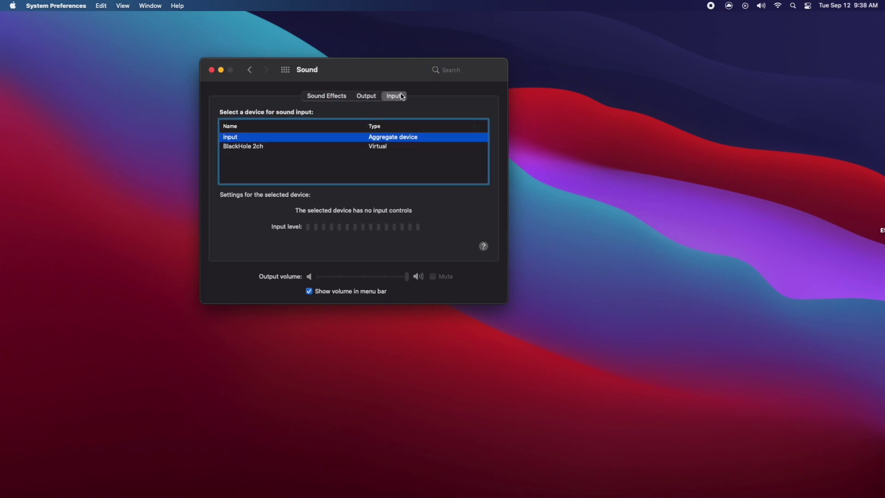
pyautogui.moveTo(408, 112)
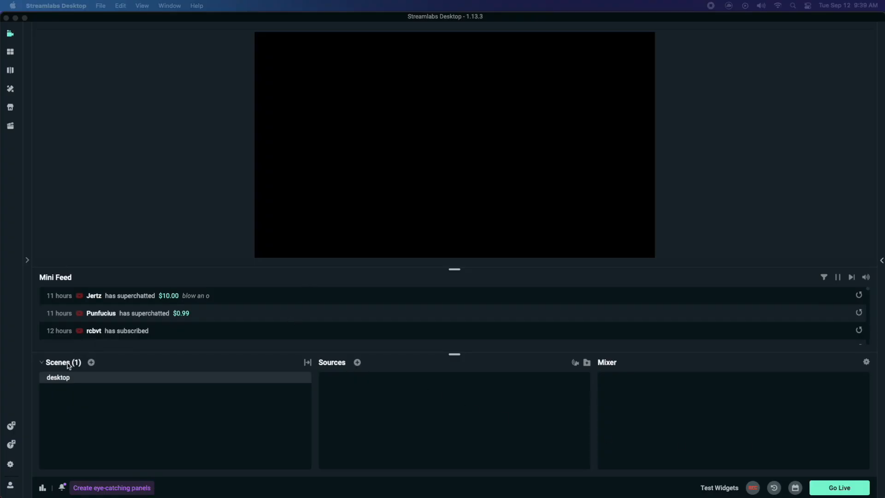
pyautogui.moveTo(88, 385)
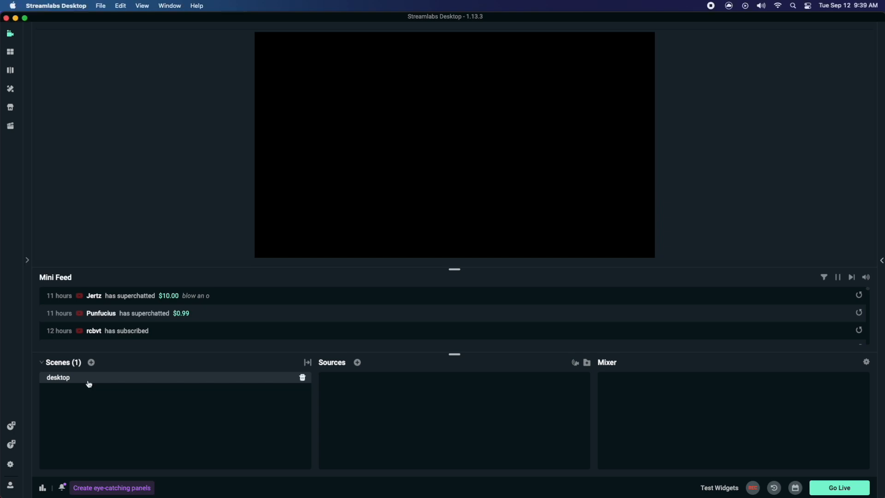
pyautogui.moveTo(357, 361)
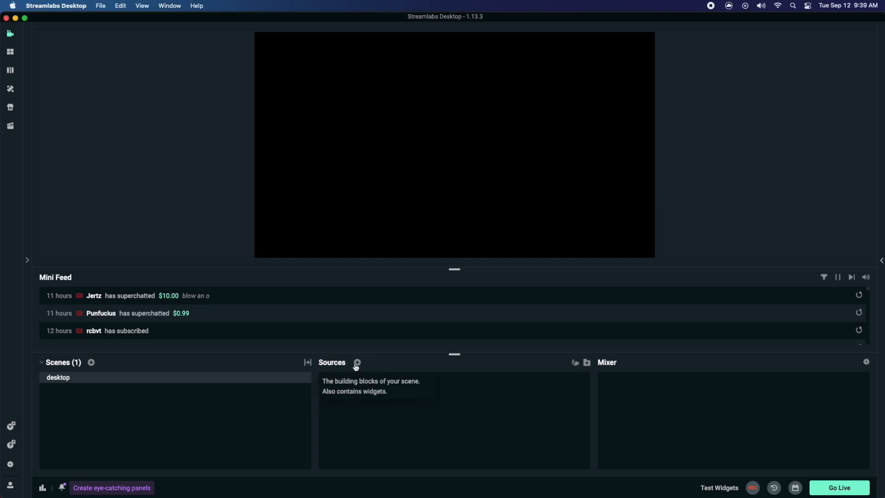
# Add an Audio Input Capture source and set its device to "input".
pyautogui.click(357, 362)
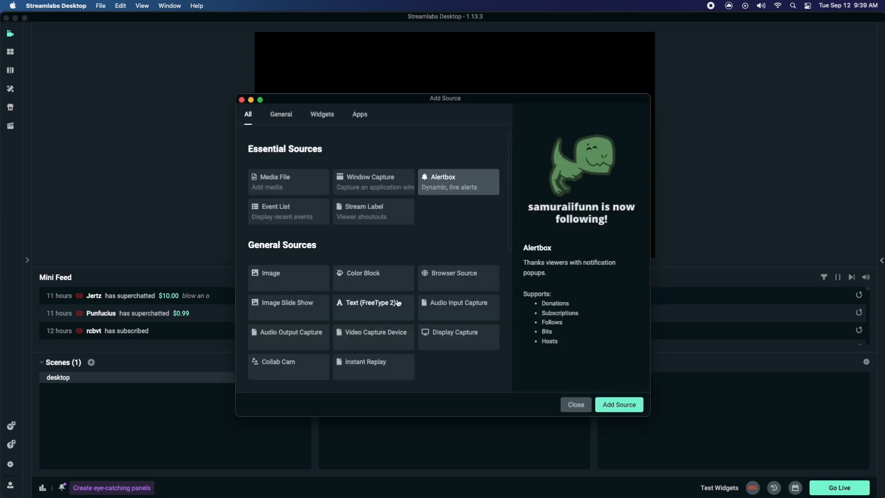
pyautogui.scroll(-3)
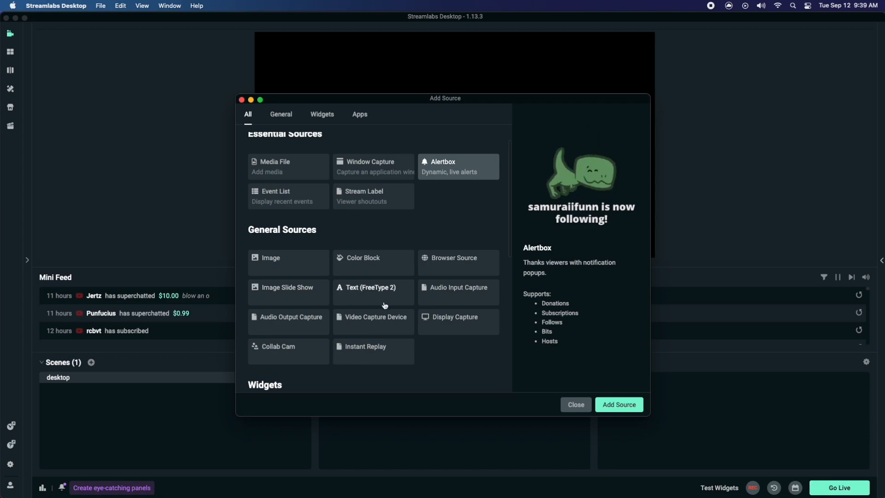
pyautogui.moveTo(472, 298)
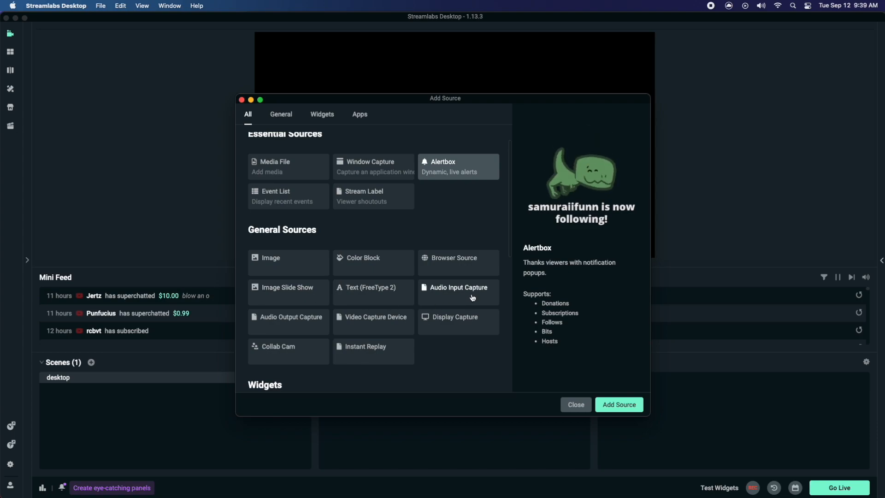
pyautogui.click(458, 292)
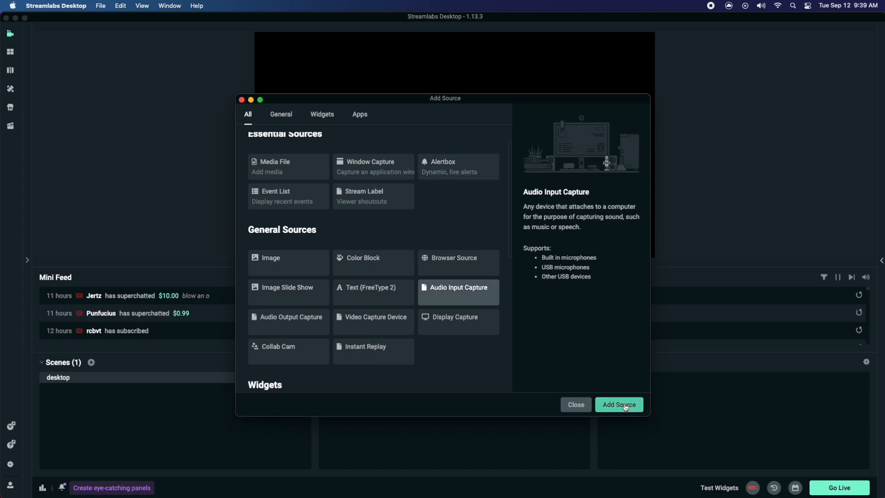
pyautogui.click(618, 404)
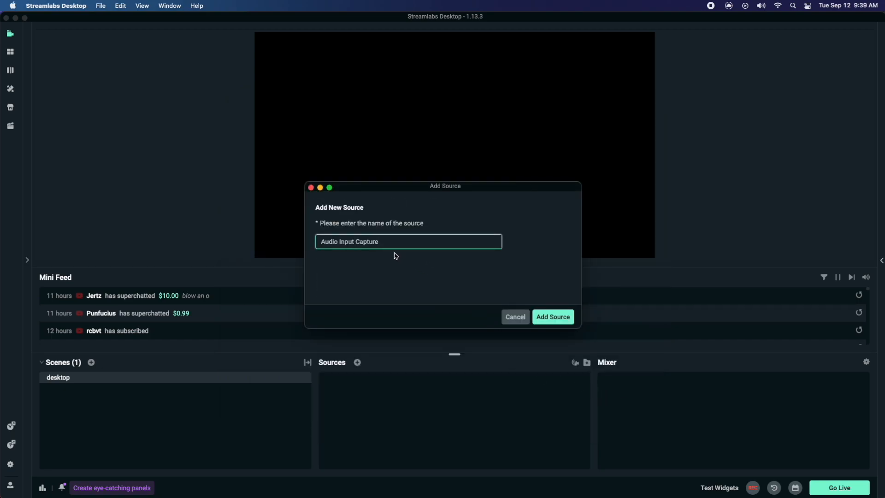
pyautogui.click(552, 316)
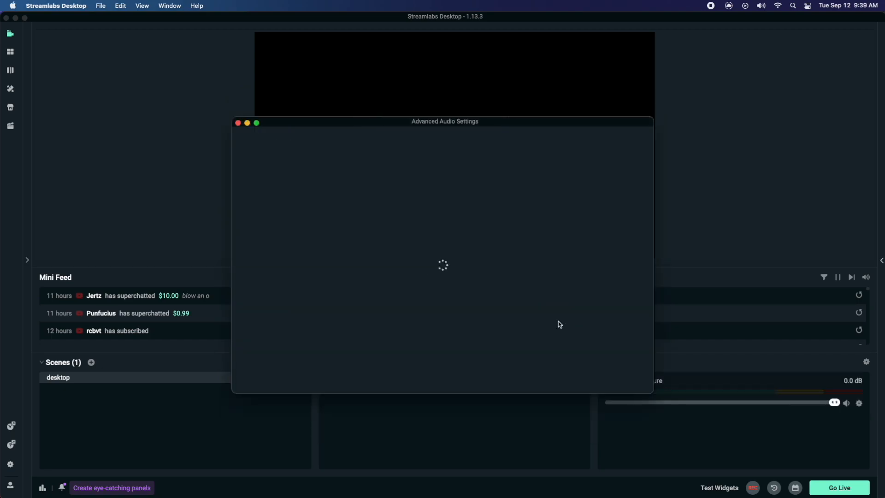
pyautogui.click(506, 225)
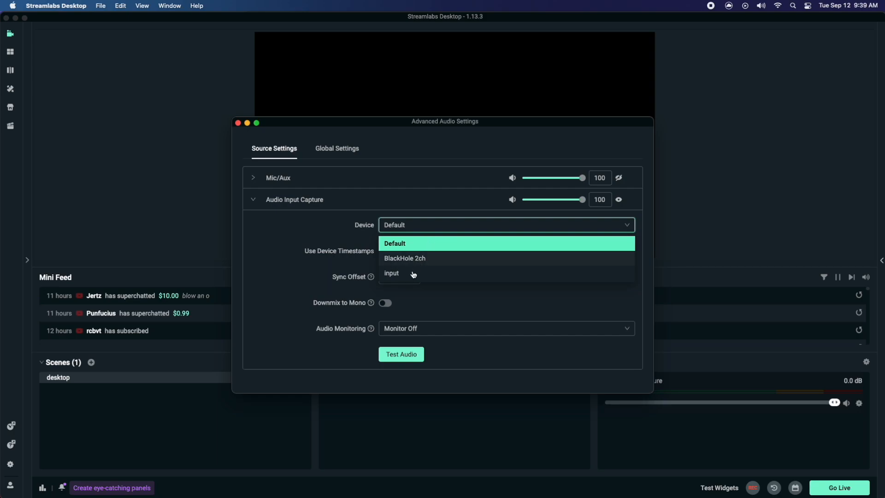
pyautogui.click(391, 273)
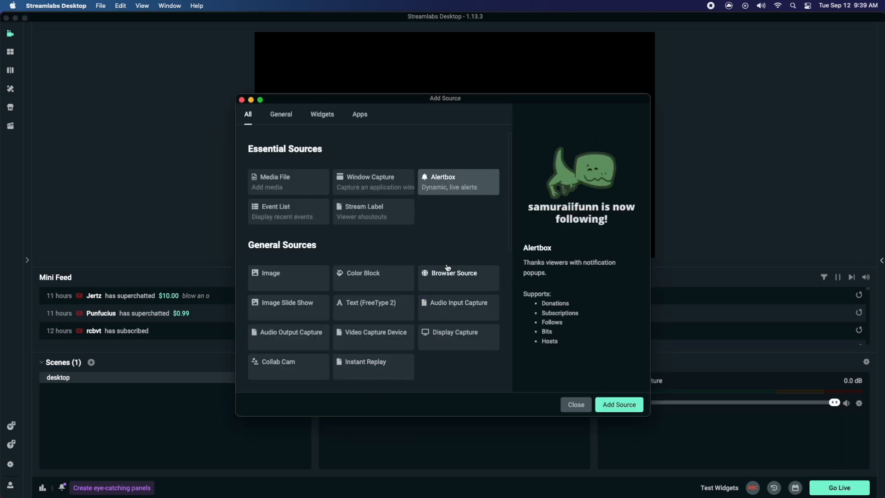
pyautogui.moveTo(450, 348)
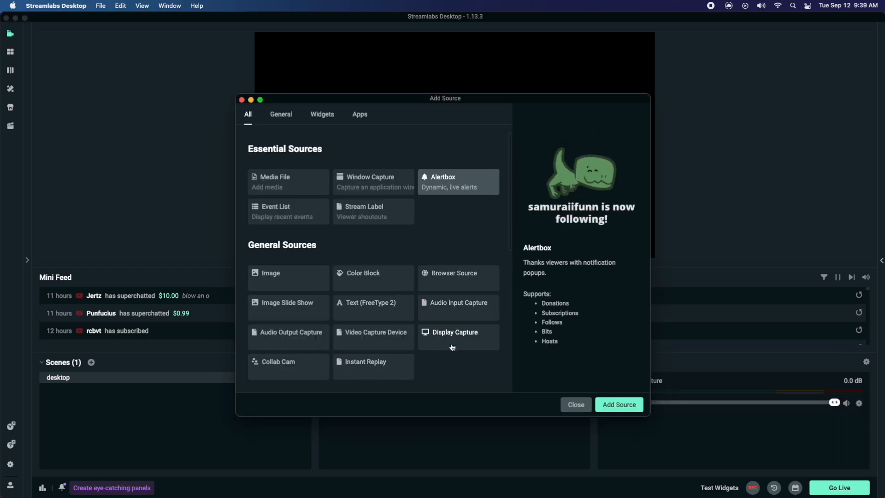
pyautogui.moveTo(455, 337)
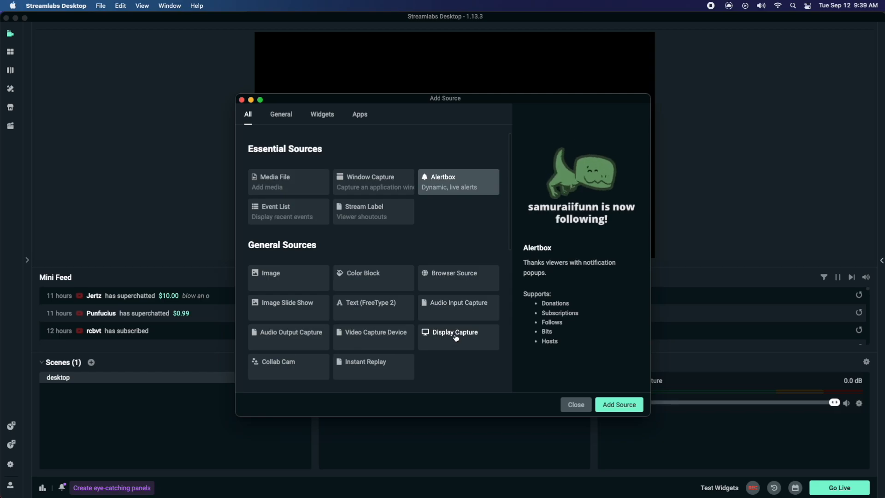
# Add a Display Capture source with its default name and save its settings.
pyautogui.click(455, 336)
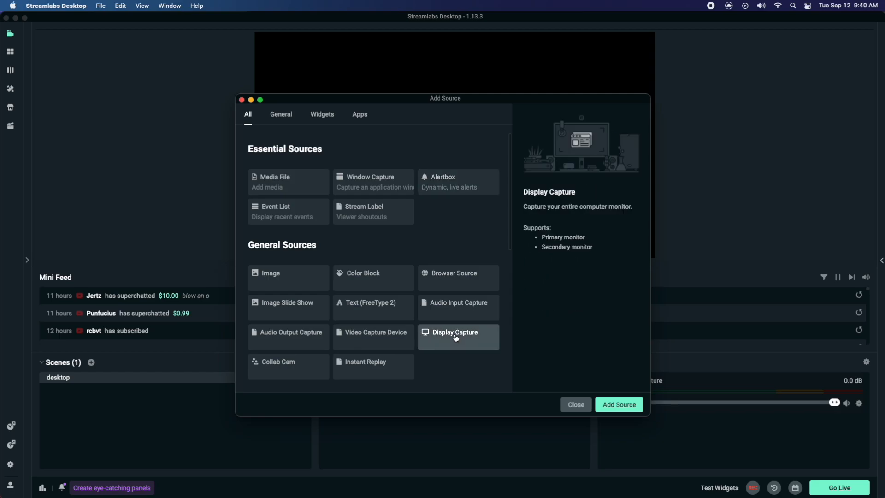
pyautogui.click(618, 404)
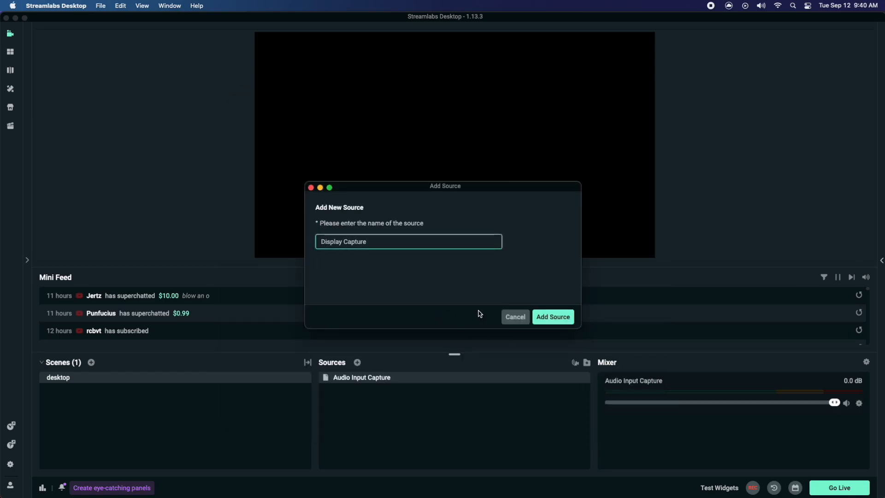
pyautogui.click(552, 316)
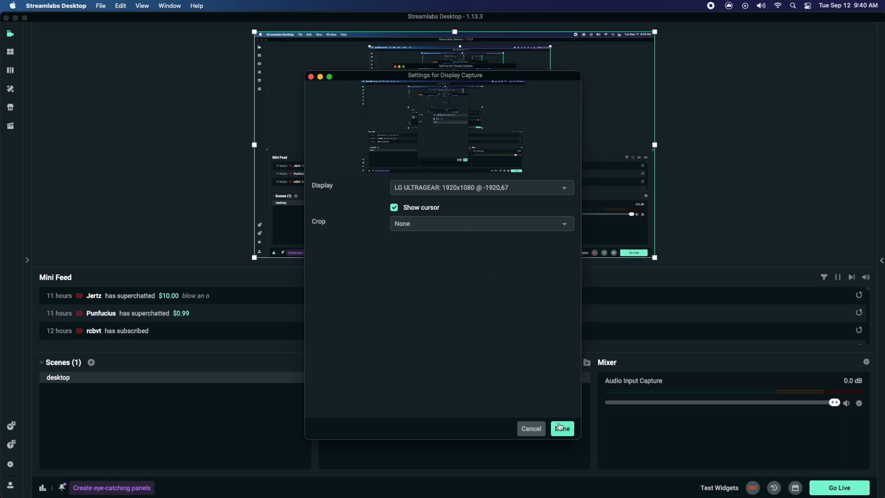
pyautogui.click(561, 429)
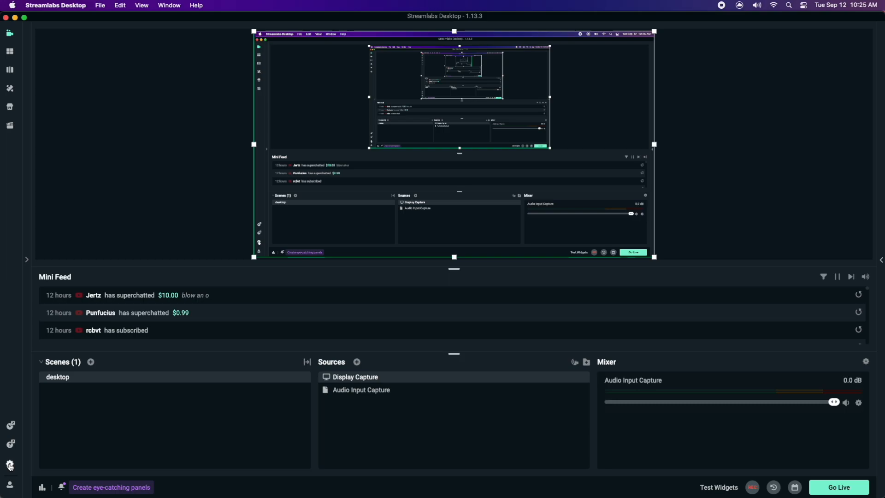
# Set the Recording Path in Streamlabs Output settings to a chosen folder.
pyautogui.click(10, 465)
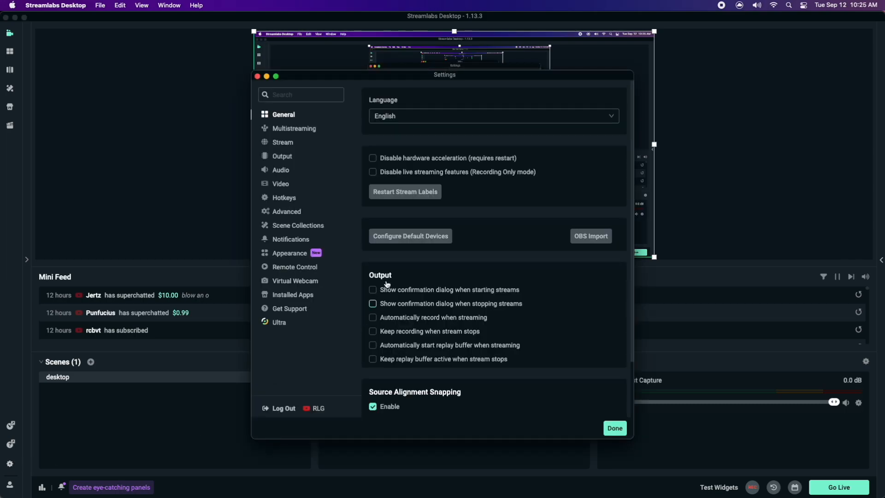
pyautogui.click(282, 156)
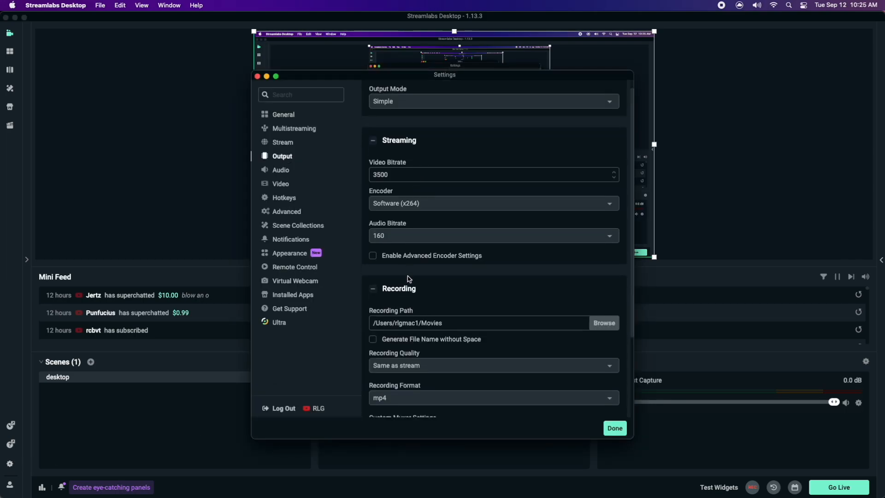
pyautogui.scroll(-3)
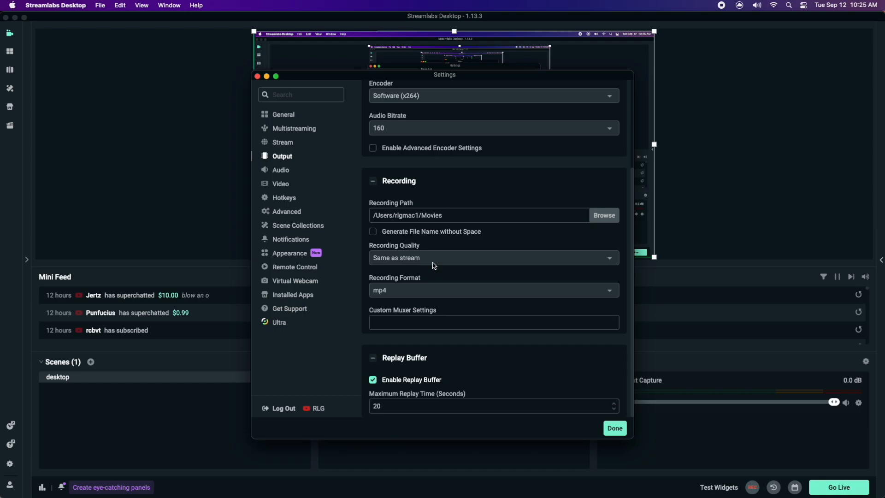
pyautogui.click(603, 215)
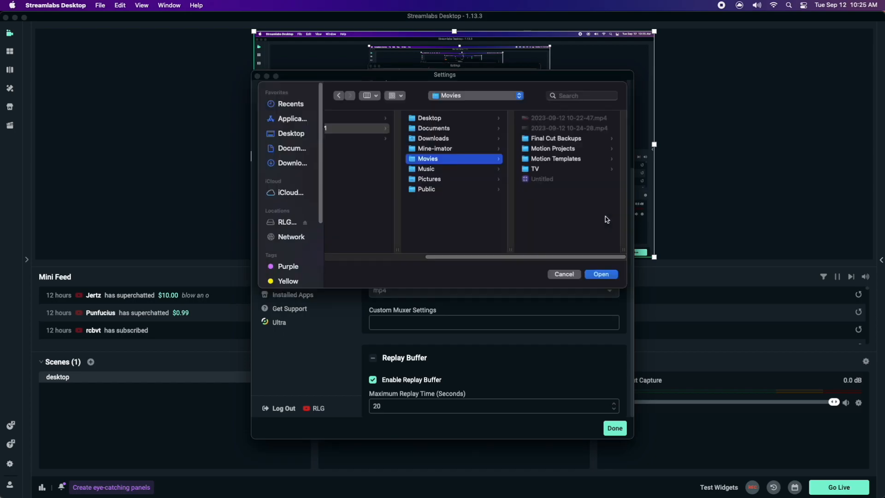
pyautogui.click(291, 133)
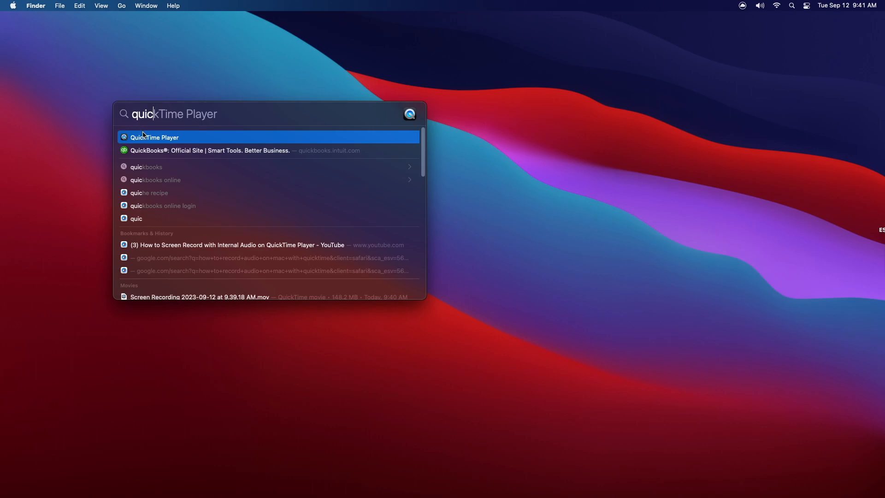
# Launch QuickTime Player and start a New Screen Recording from the File menu.
pyautogui.click(154, 138)
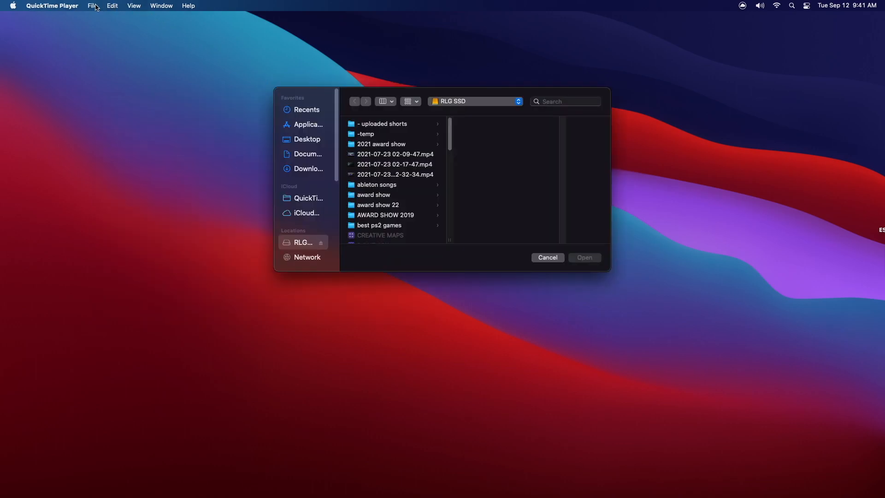
pyautogui.click(92, 6)
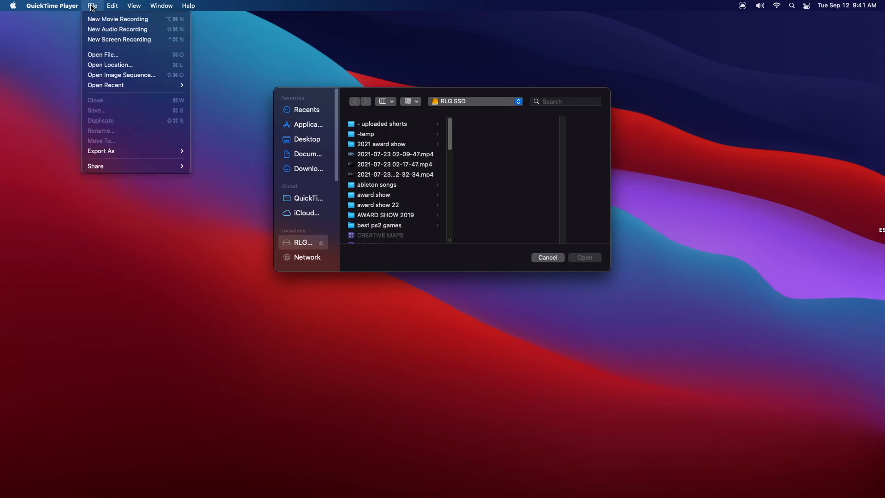
pyautogui.moveTo(118, 19)
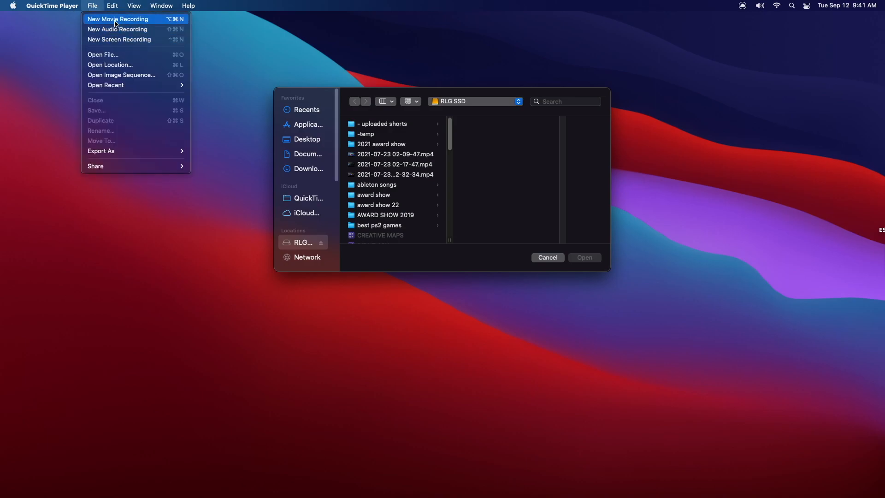
pyautogui.moveTo(119, 39)
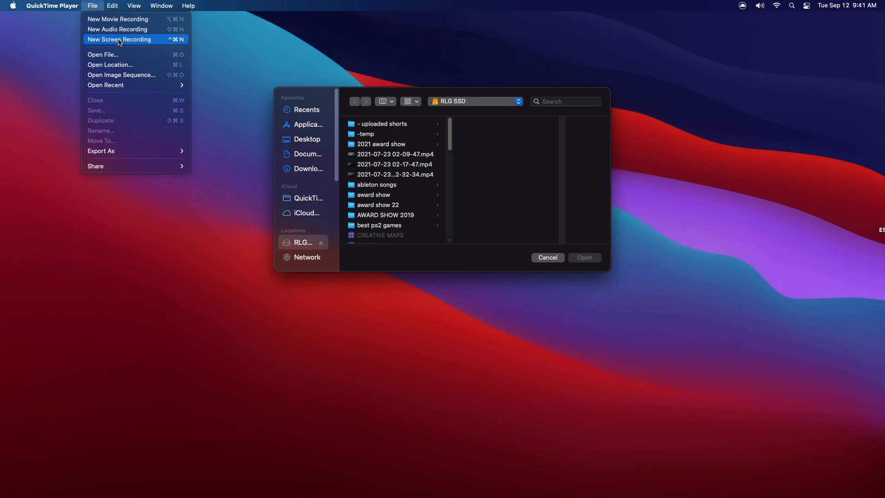
pyautogui.click(118, 38)
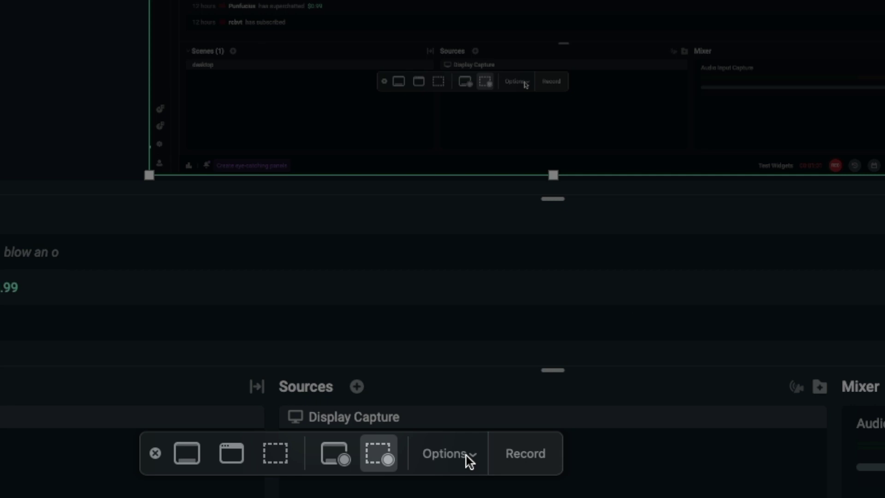
# Select 'input' as the microphone in the screen recording options.
pyautogui.click(446, 454)
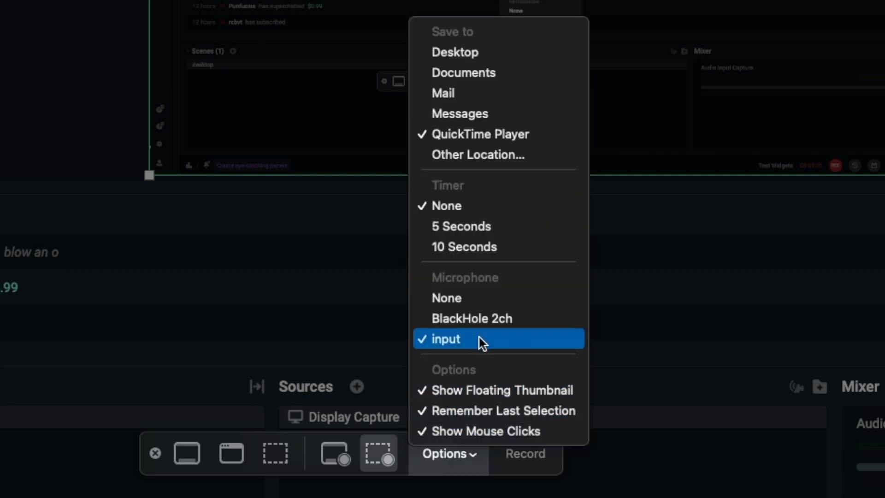
pyautogui.moveTo(482, 348)
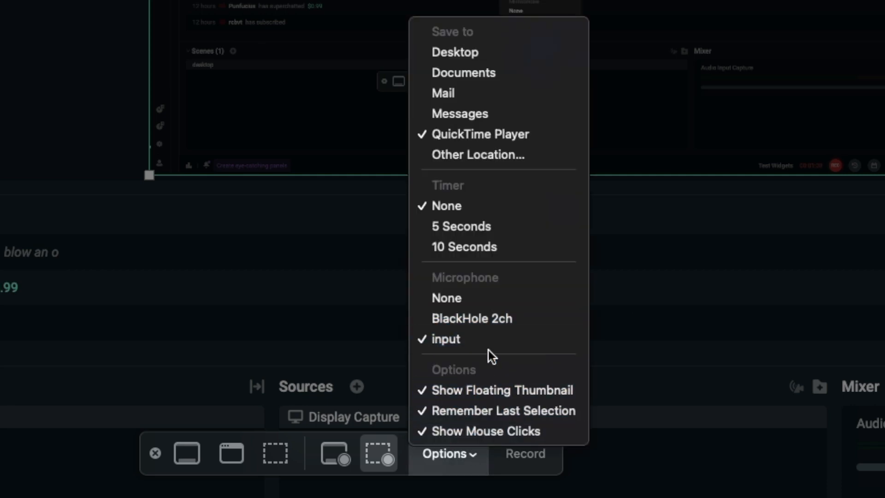
pyautogui.moveTo(462, 28)
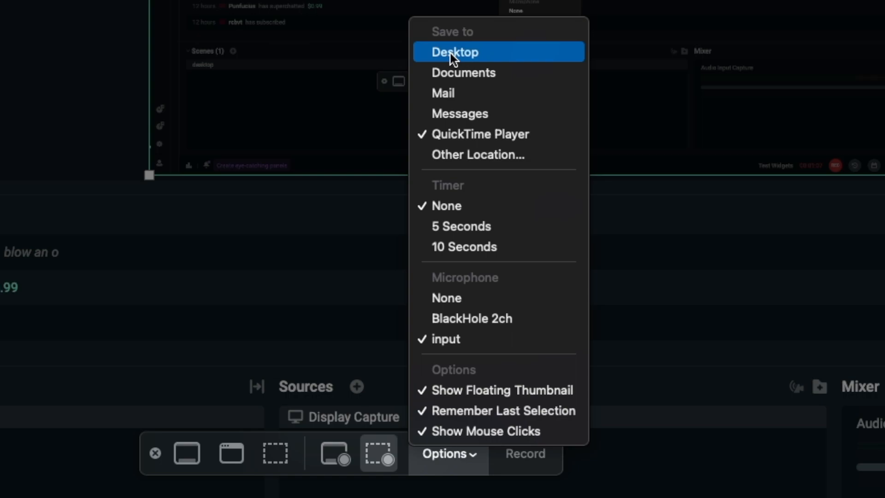
pyautogui.moveTo(466, 58)
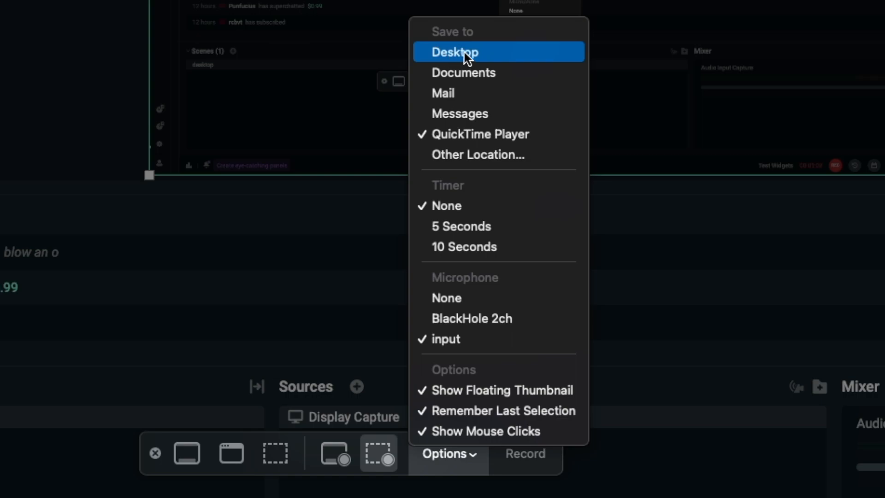
pyautogui.click(454, 52)
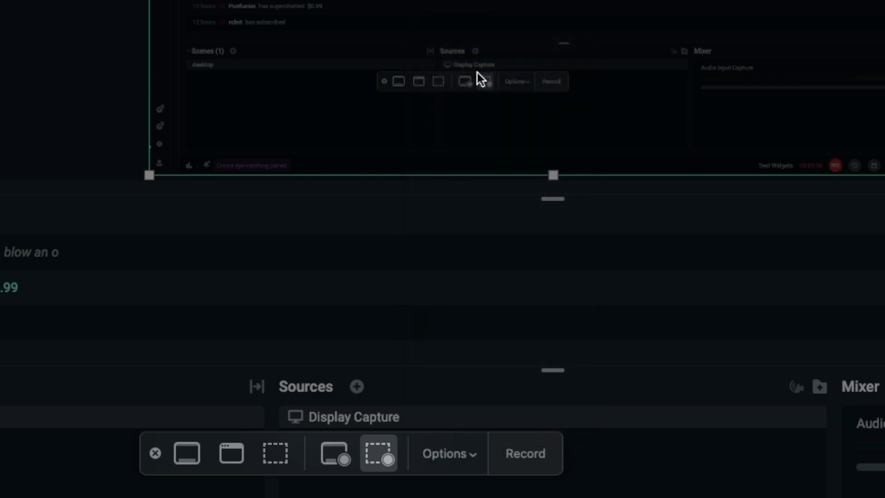
pyautogui.moveTo(549, 446)
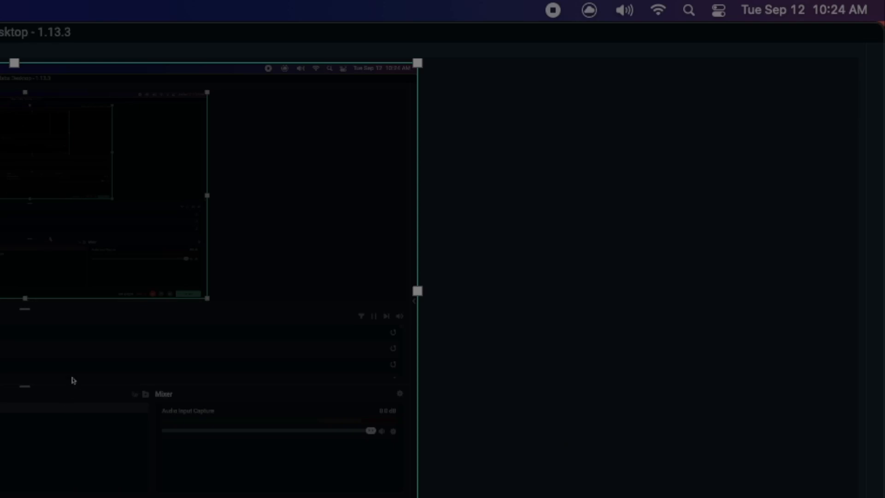
pyautogui.moveTo(59, 320)
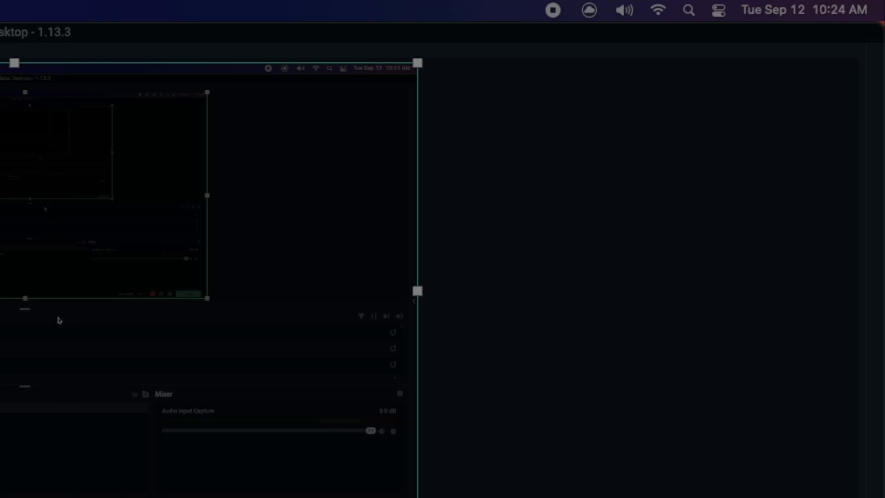